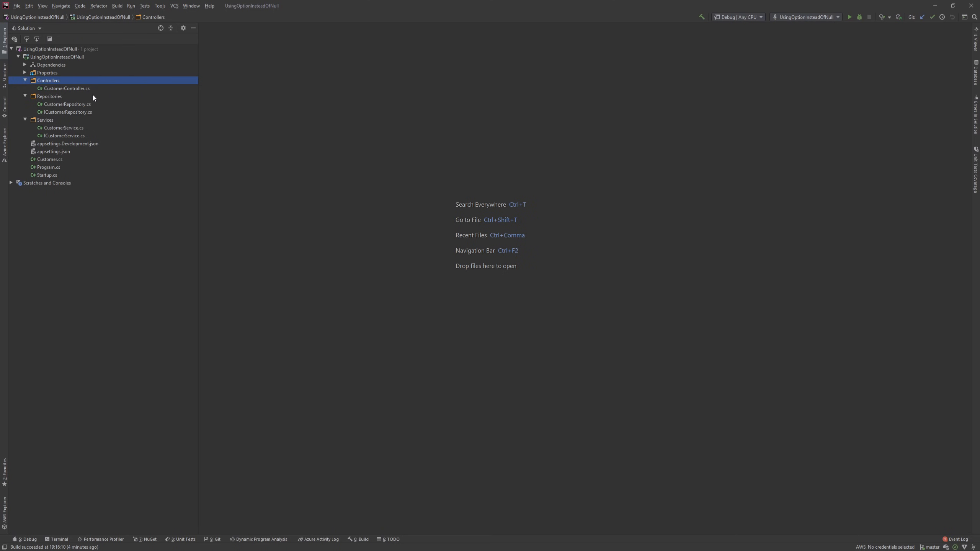
- Open CustomerController.cs and scroll to the GetCustomer action with its null check
double_click(66, 88)
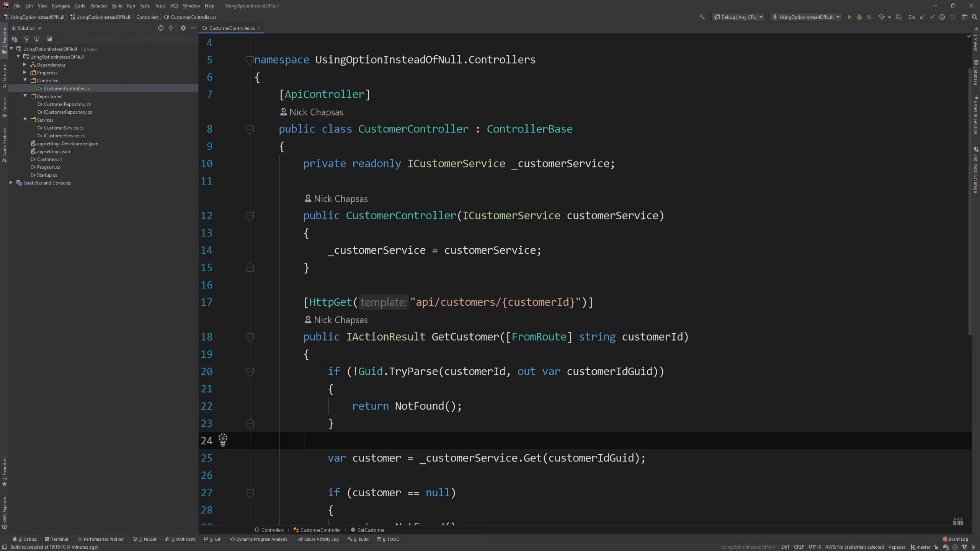
double_click(412, 76)
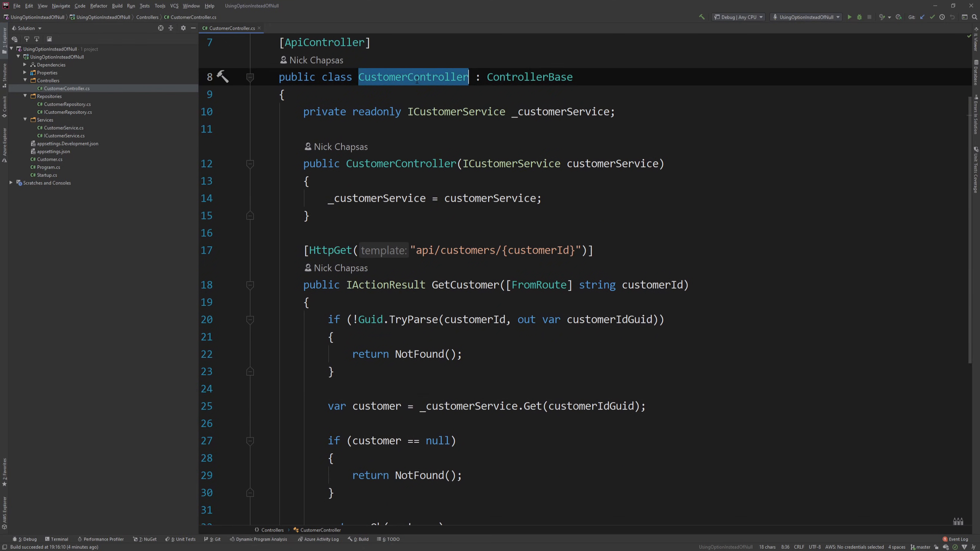
scroll("down", 3)
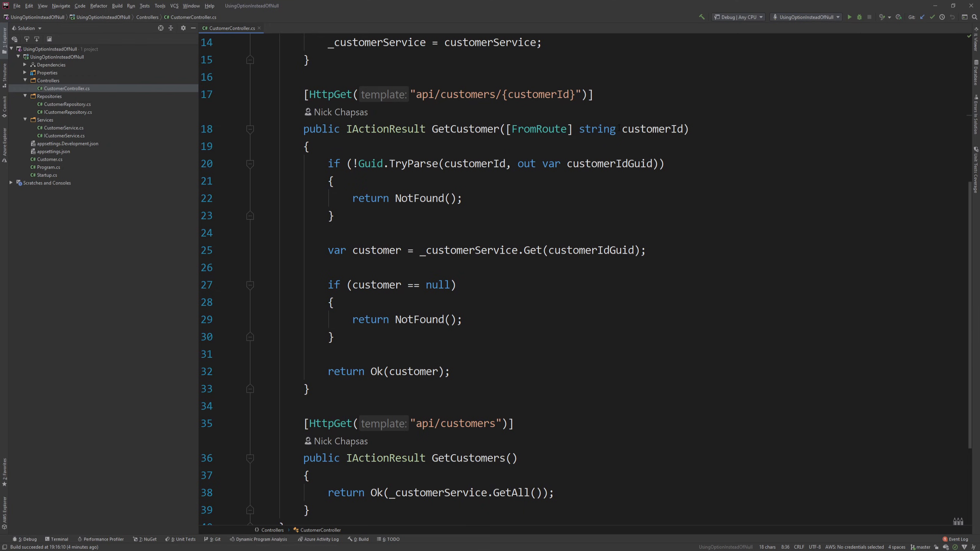
scroll("down", 3)
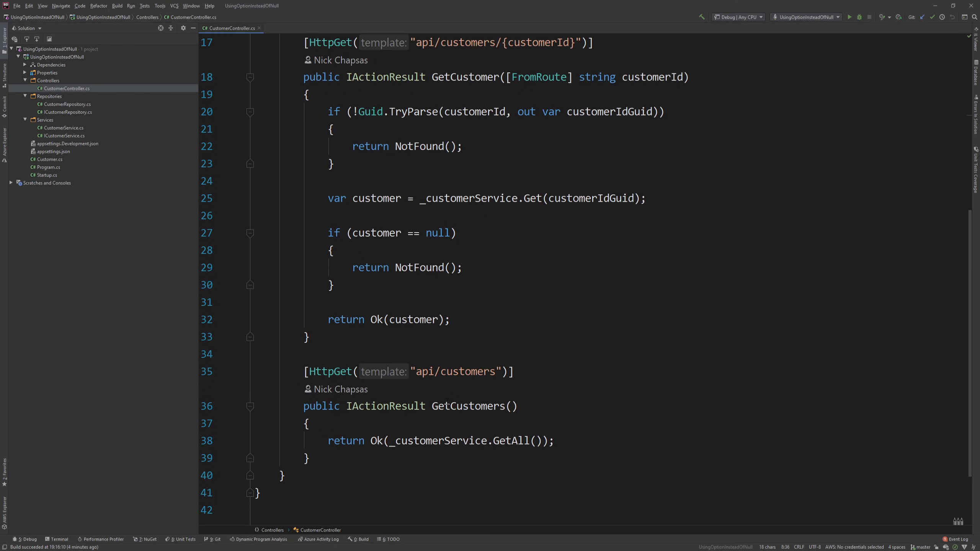
left_click(849, 17)
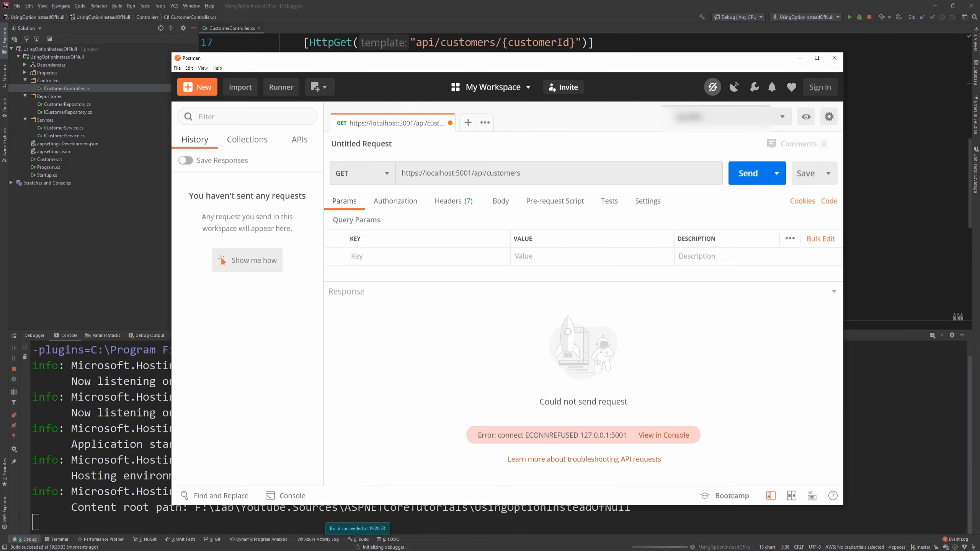
left_click(747, 173)
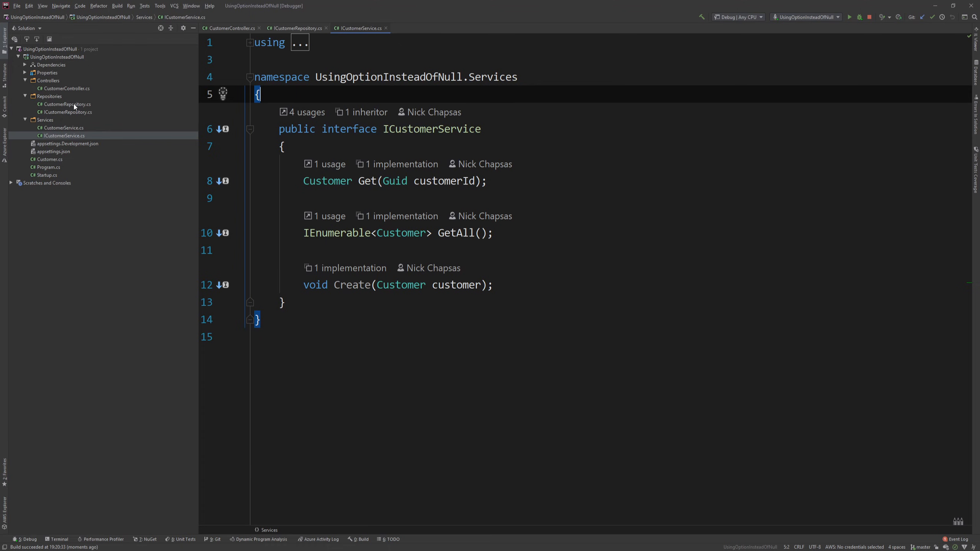
- Inspect CustomerRepository's Get returning the customer or null, then return to CustomerController
left_click(67, 104)
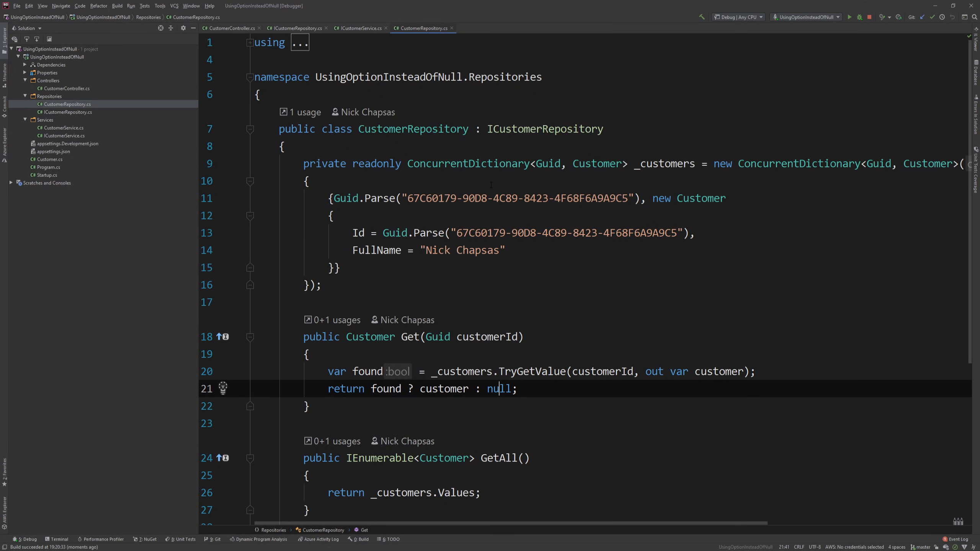
mouse_move(664, 164)
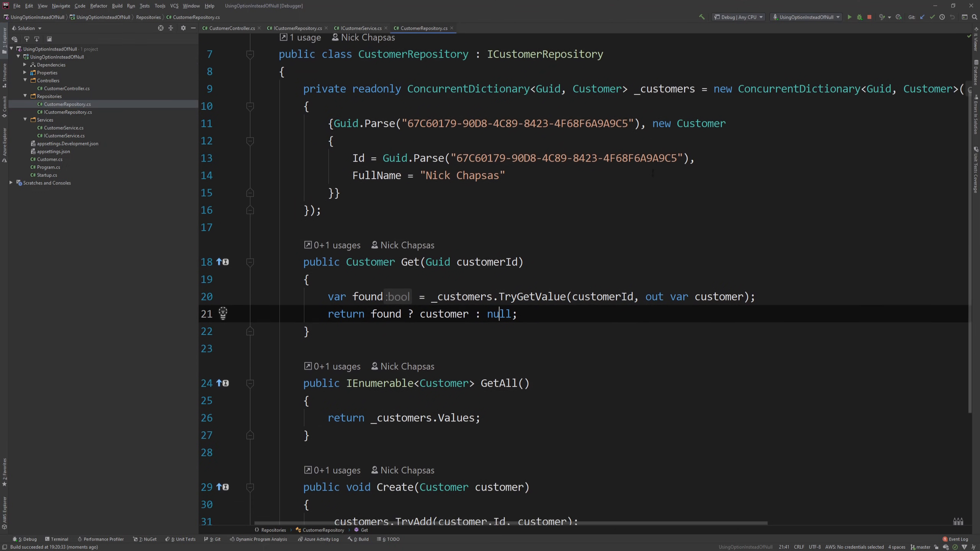
scroll("down", 3)
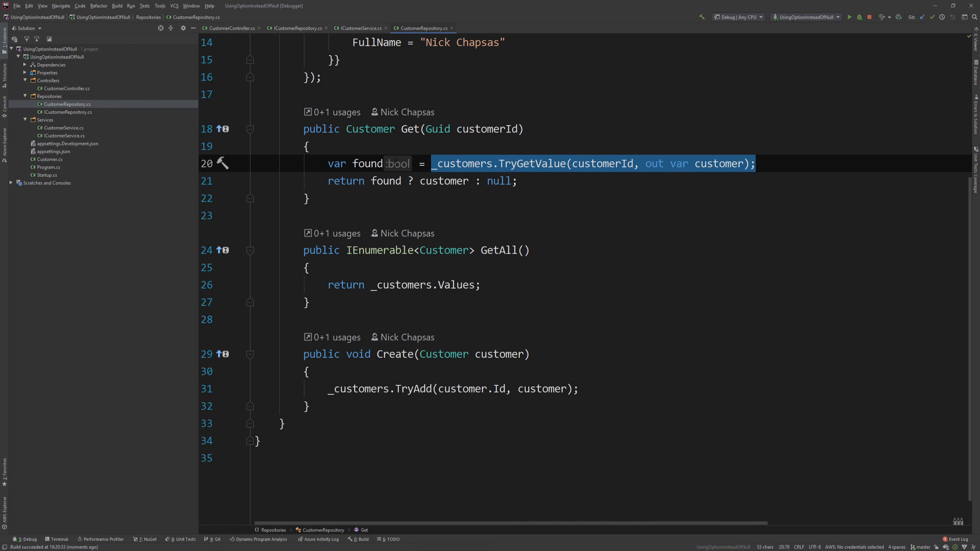
double_click(444, 181)
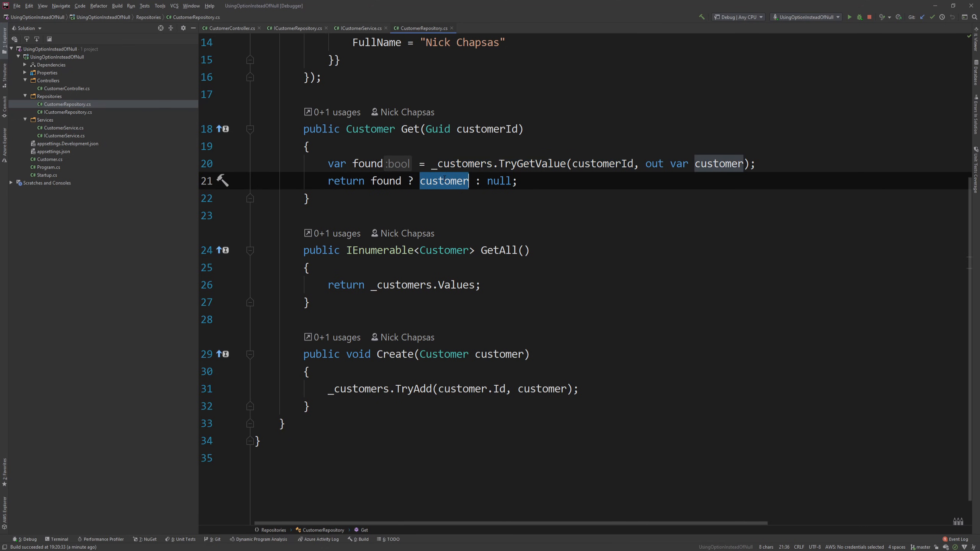
double_click(498, 181)
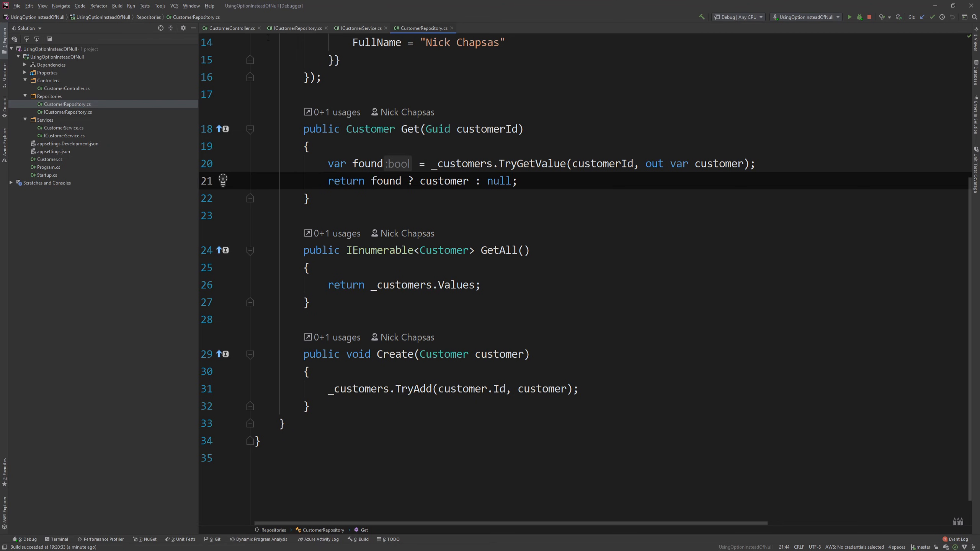
left_click(232, 28)
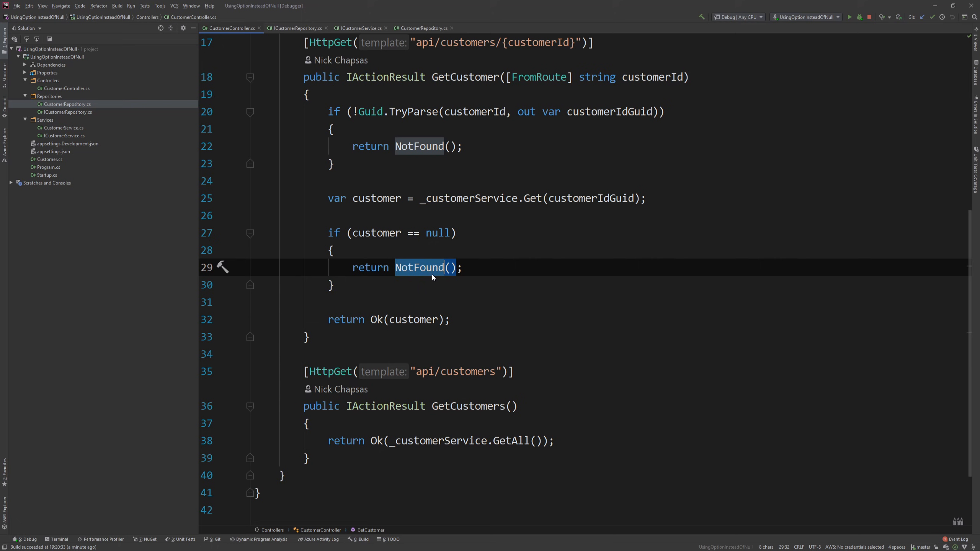
left_click(399, 233)
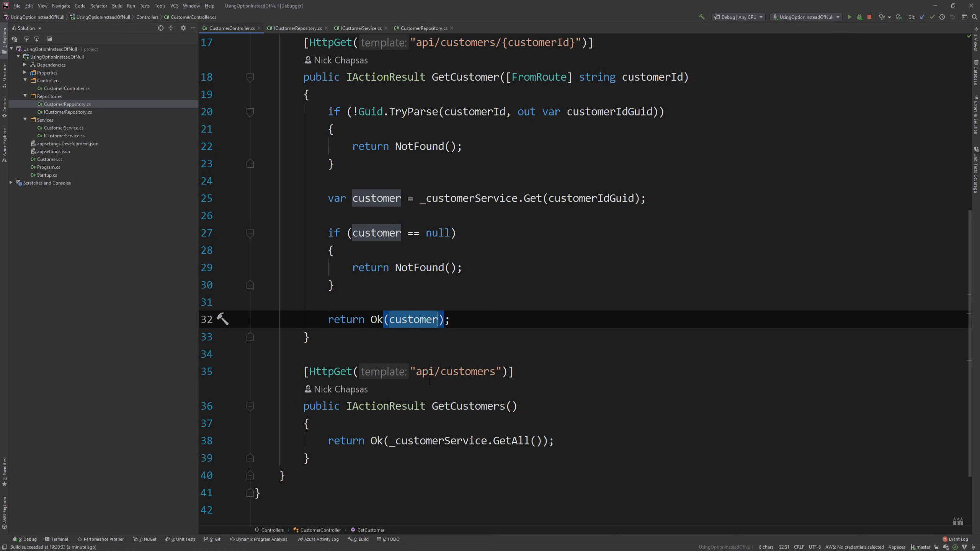
left_click(373, 233)
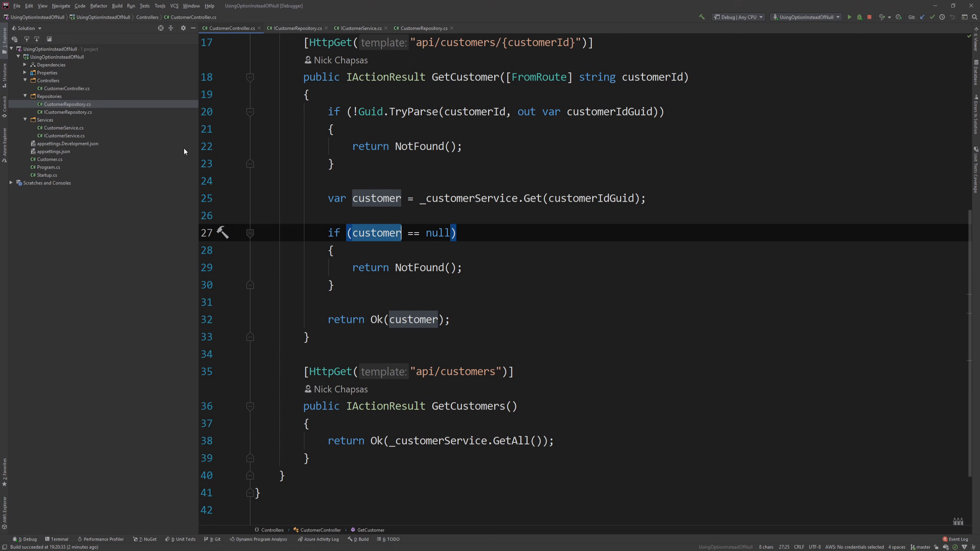
- Install the LanguageExt.Core 3.4.15 NuGet package into UsingOptionInsteadOfNull and return to the controller
left_click(148, 539)
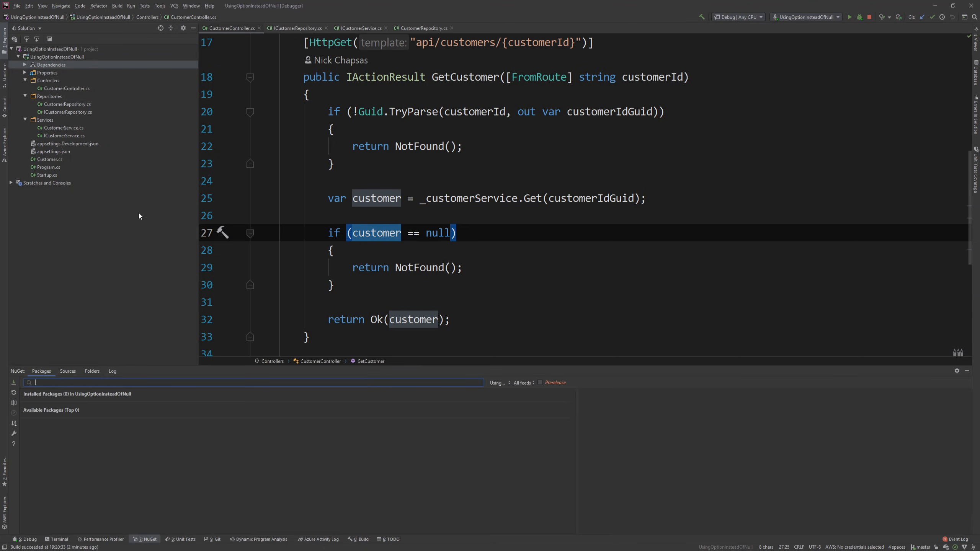
type("Languageext.core")
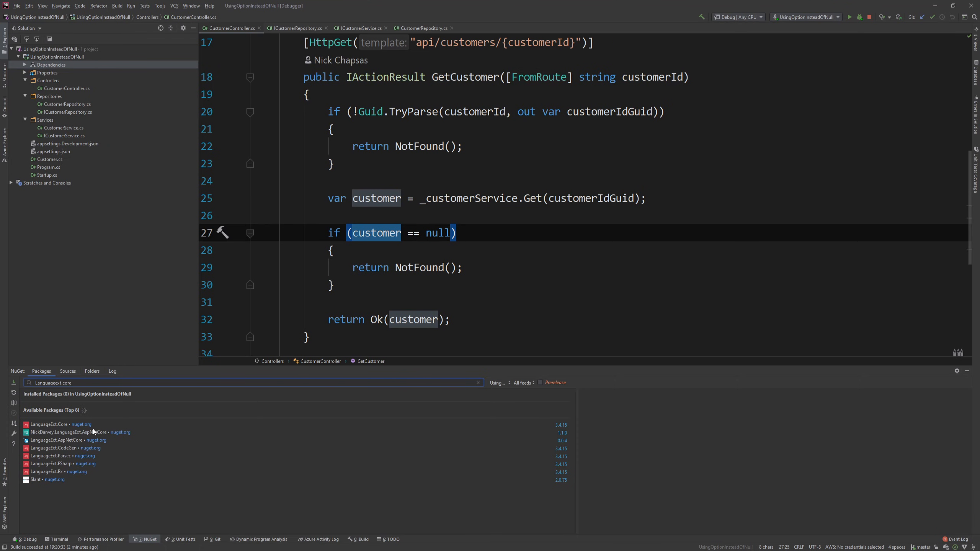
left_click(949, 431)
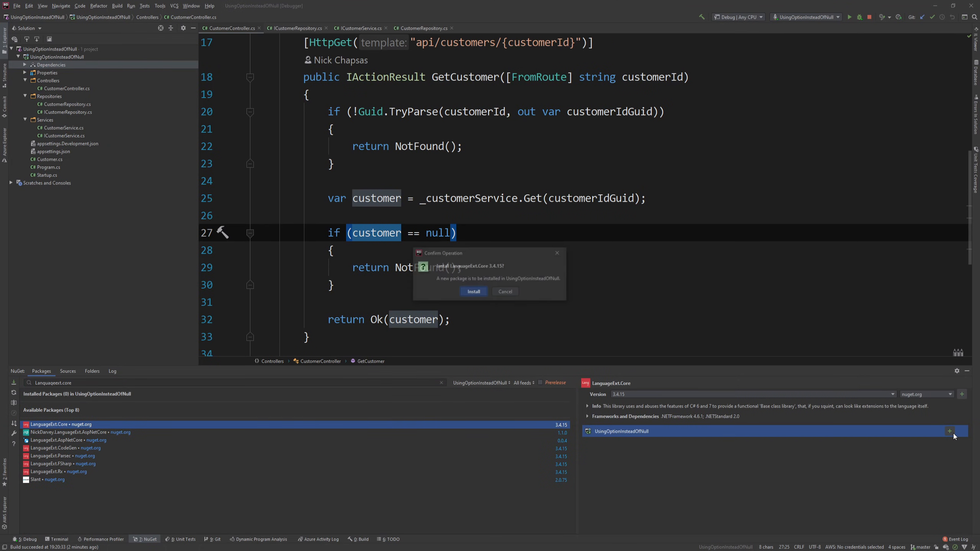
left_click(473, 291)
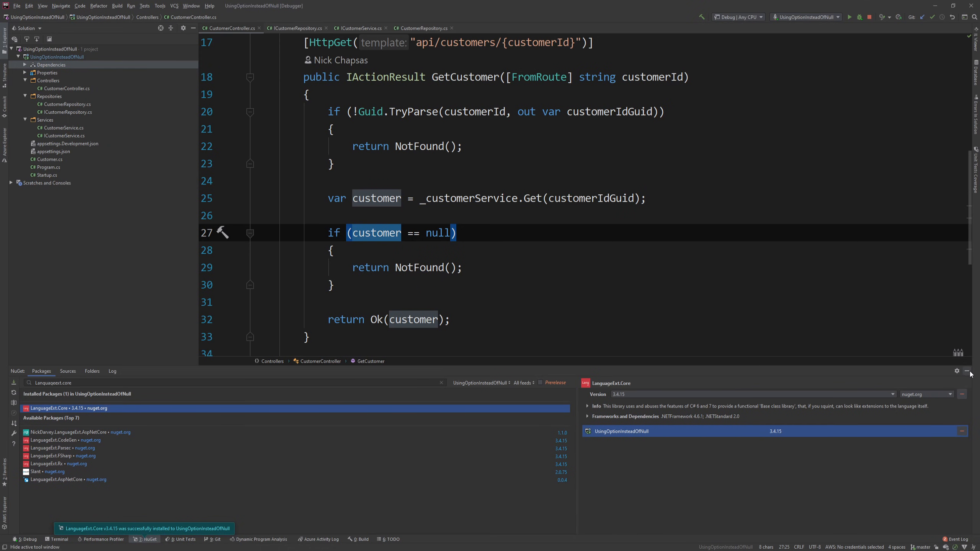
left_click(971, 373)
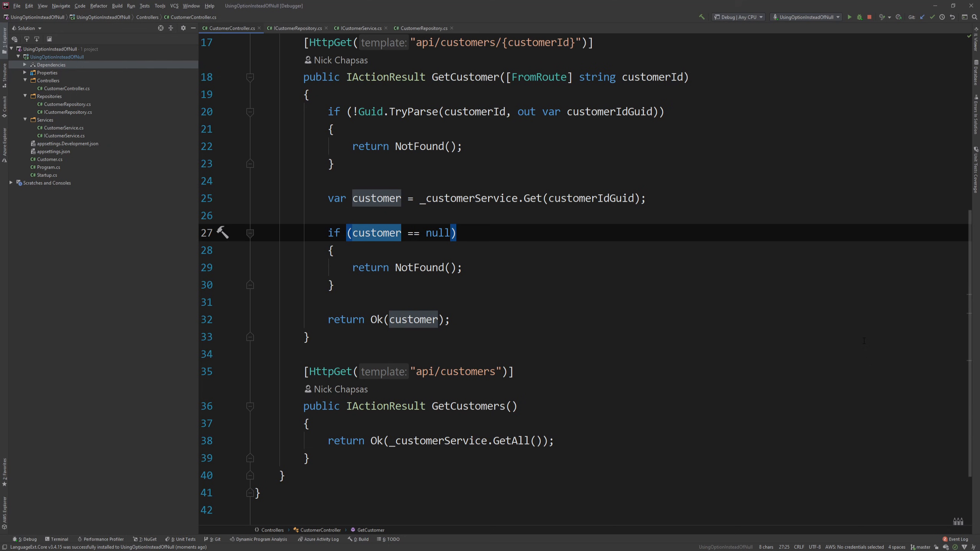
left_click(256, 216)
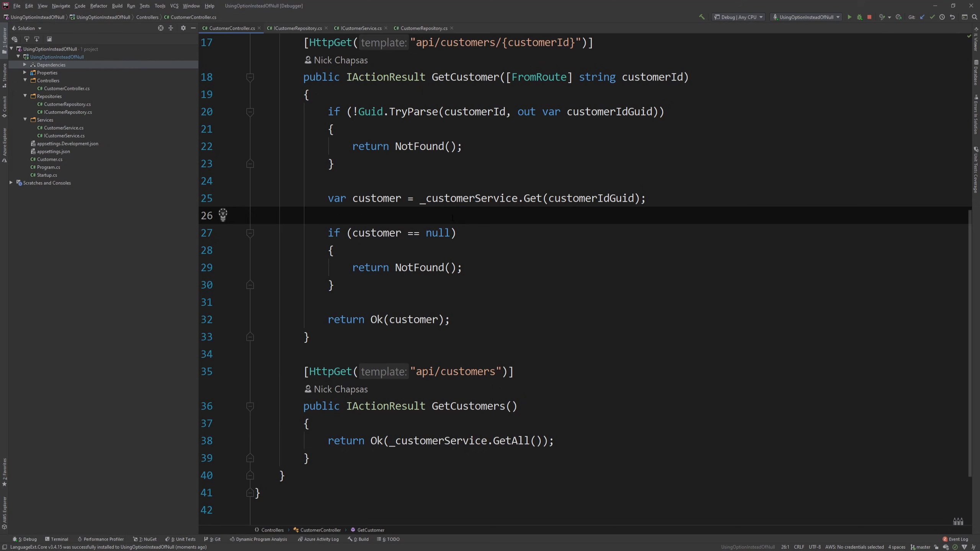
- Change Get's return type to Option<Customer> in CustomerRepository and ICustomerRepository
left_click(523, 198)
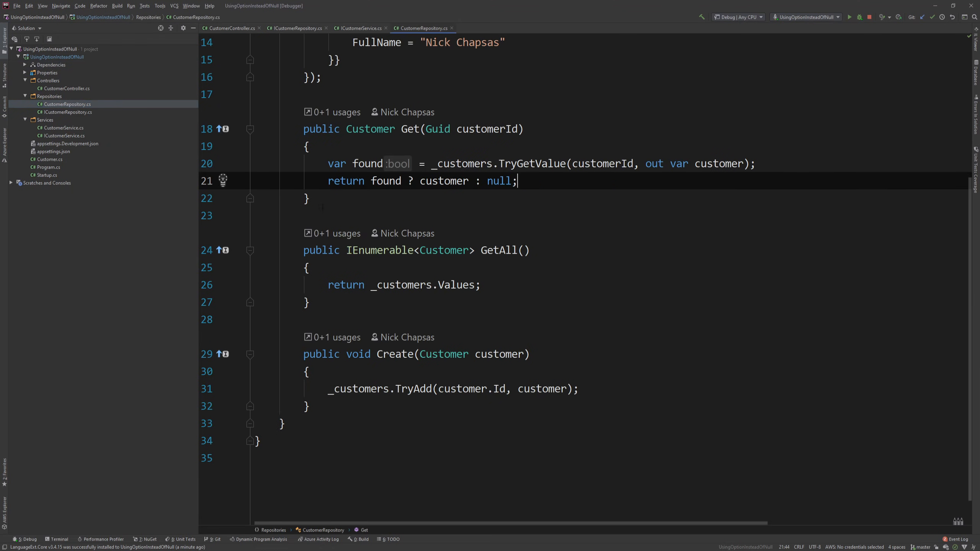
scroll("up", 3)
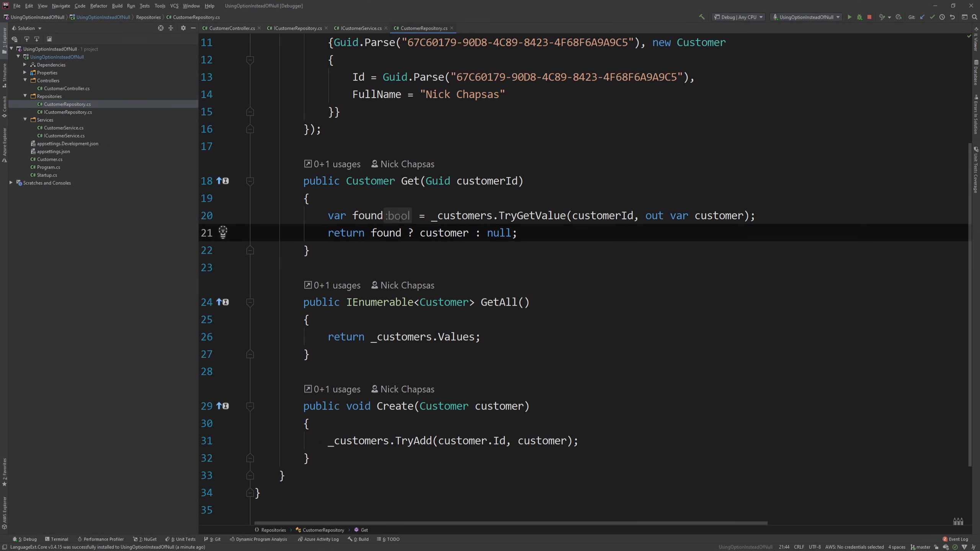
double_click(369, 180)
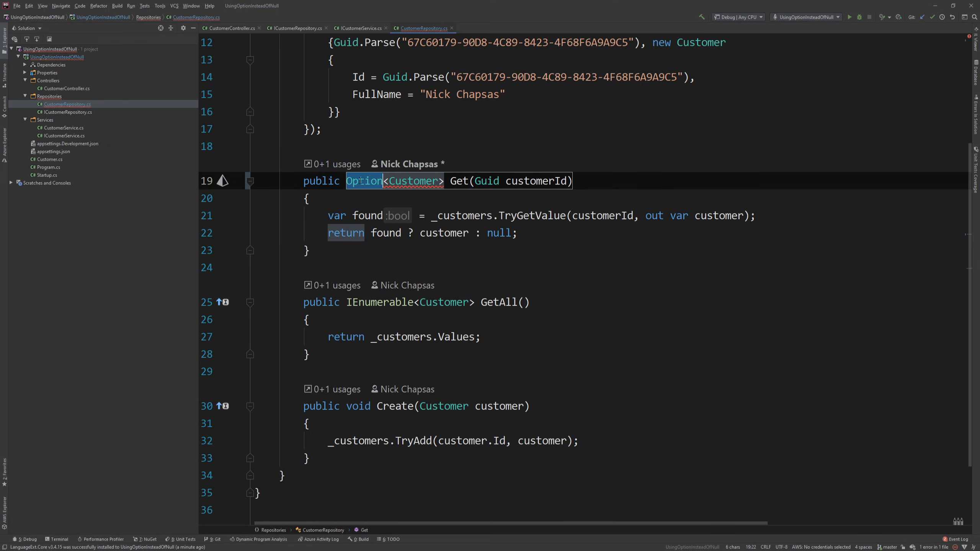
left_click(297, 28)
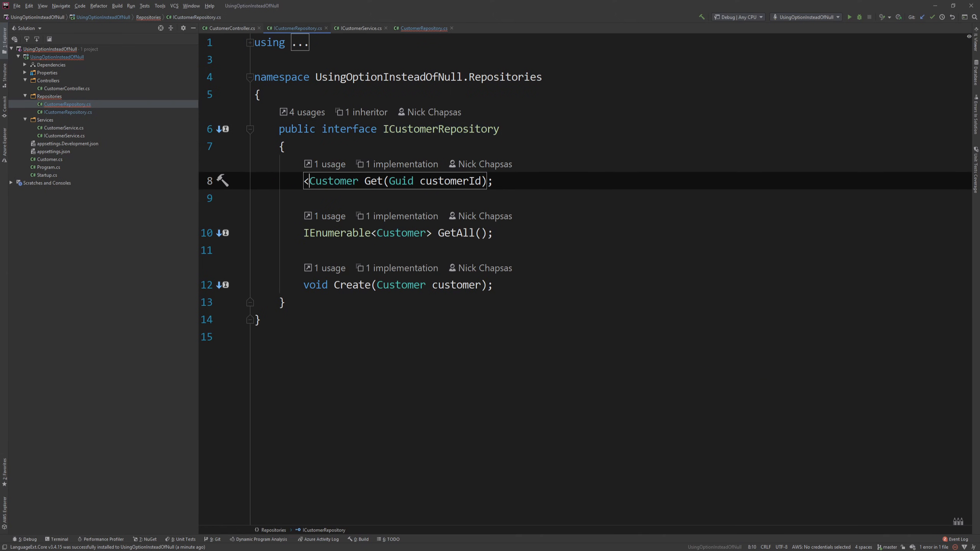
type("Option")
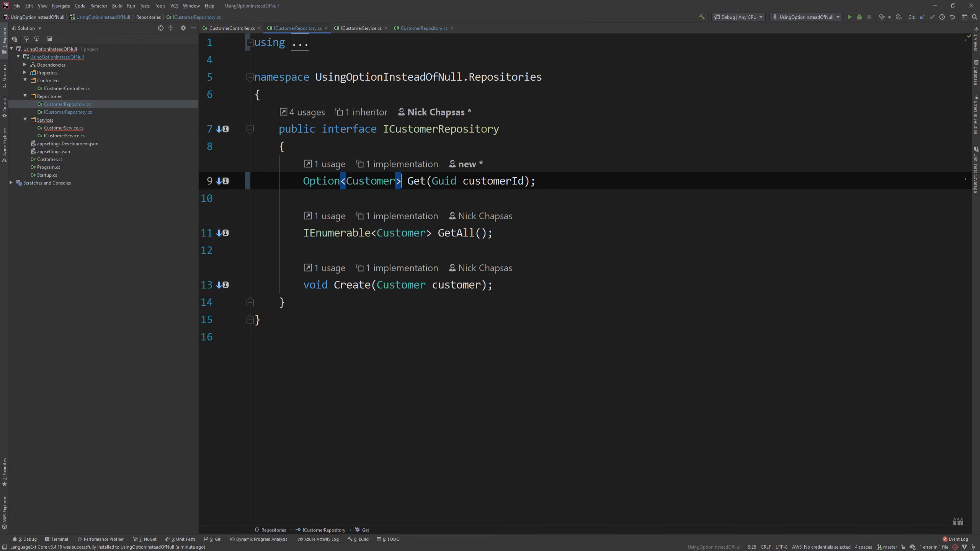
left_click(423, 28)
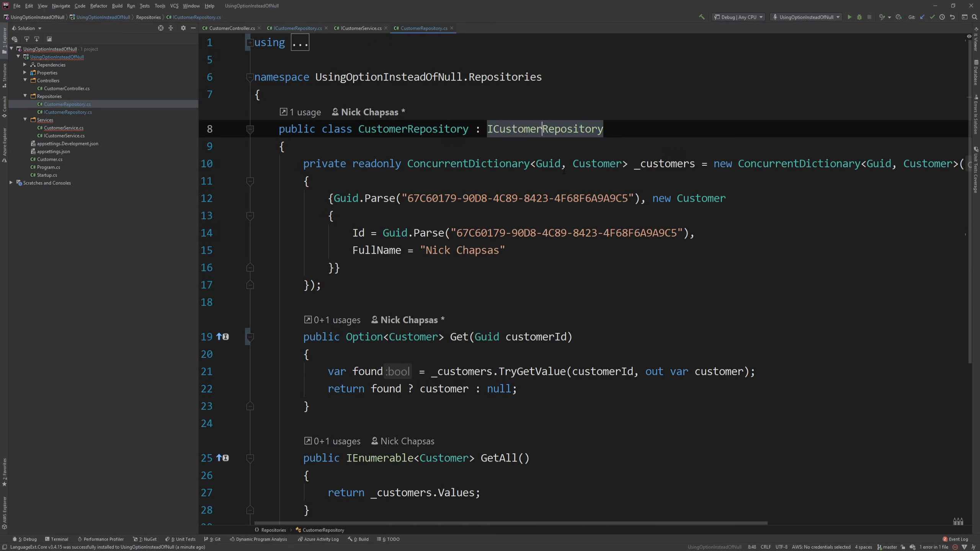
scroll("down", 3)
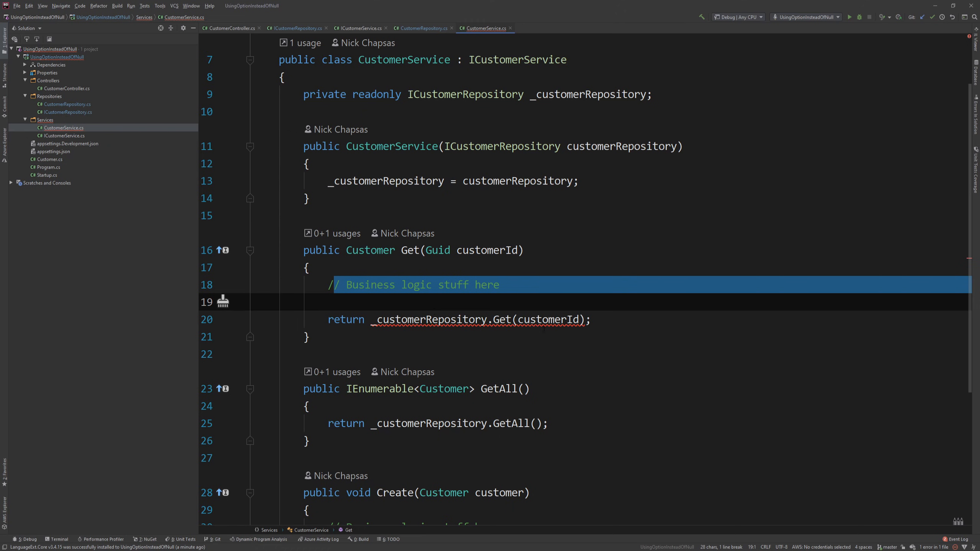
mouse_move(395, 290)
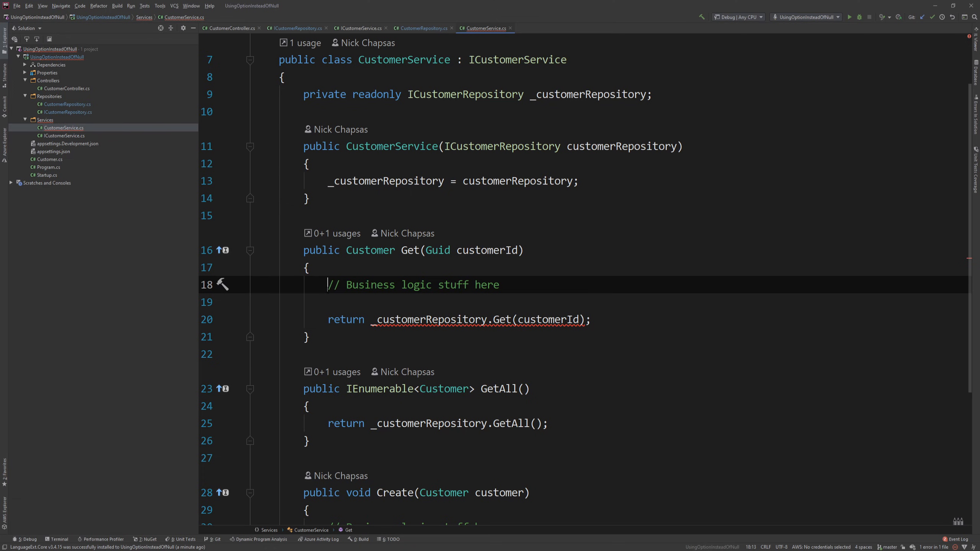
- Change ICustomerService.Get to return Option<Customer> and import the missing Option reference
double_click(370, 251)
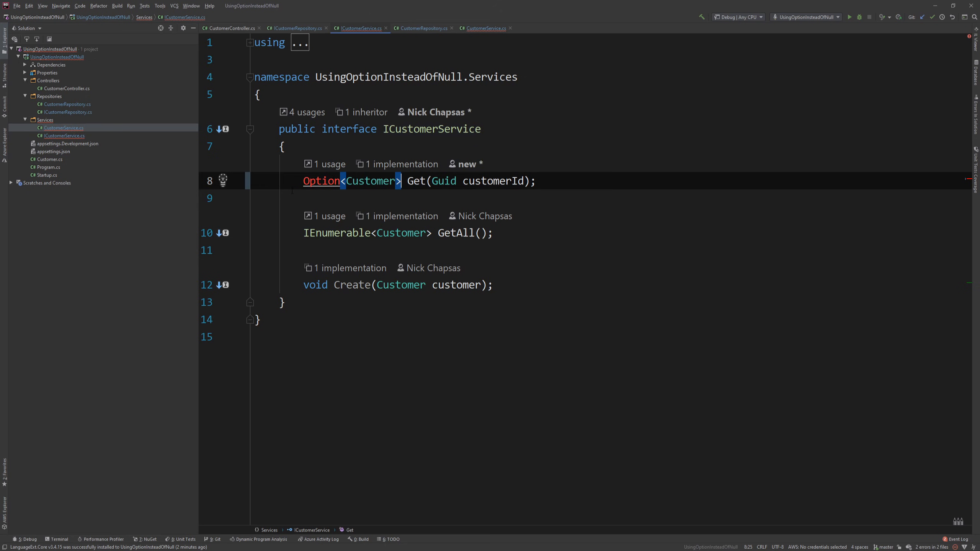
left_click(222, 180)
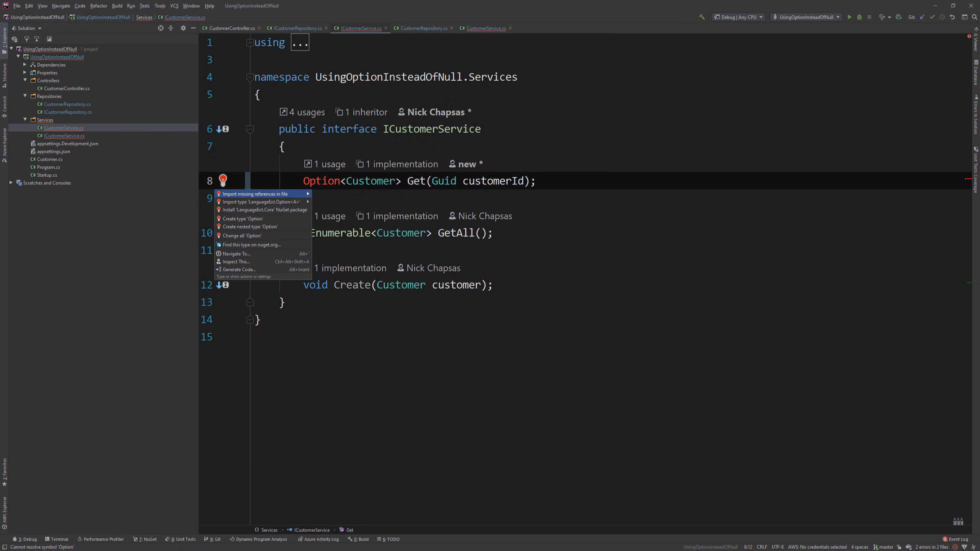
left_click(264, 209)
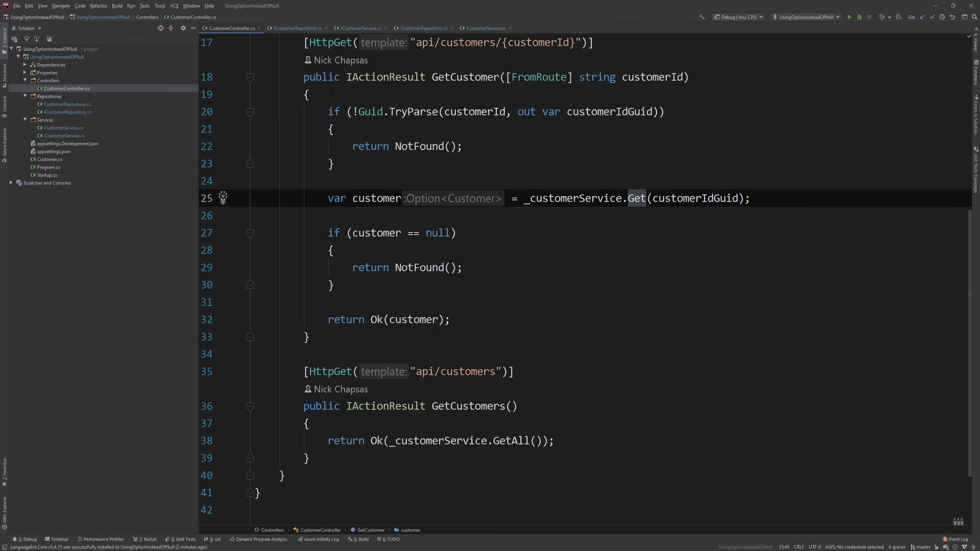
mouse_move(376, 199)
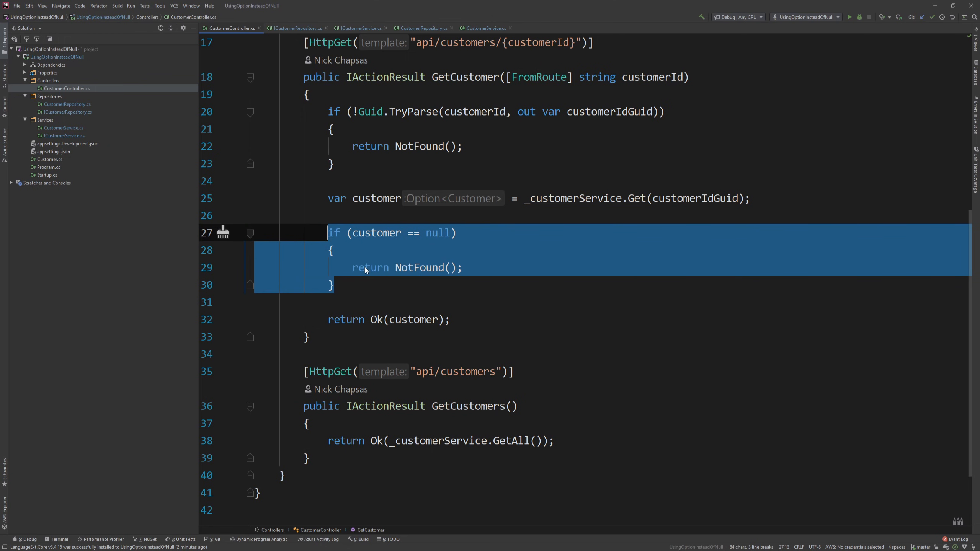
- Insert a blank line above the if (customer == null) check in GetCustomer
left_click(281, 215)
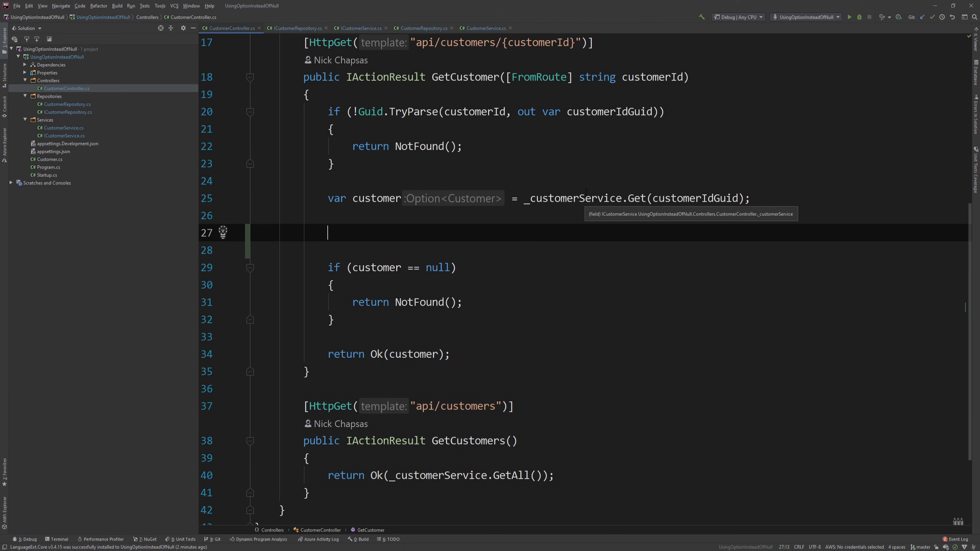
- Store the lookup in customerOption and start the return customerOption.Match call
type("return")
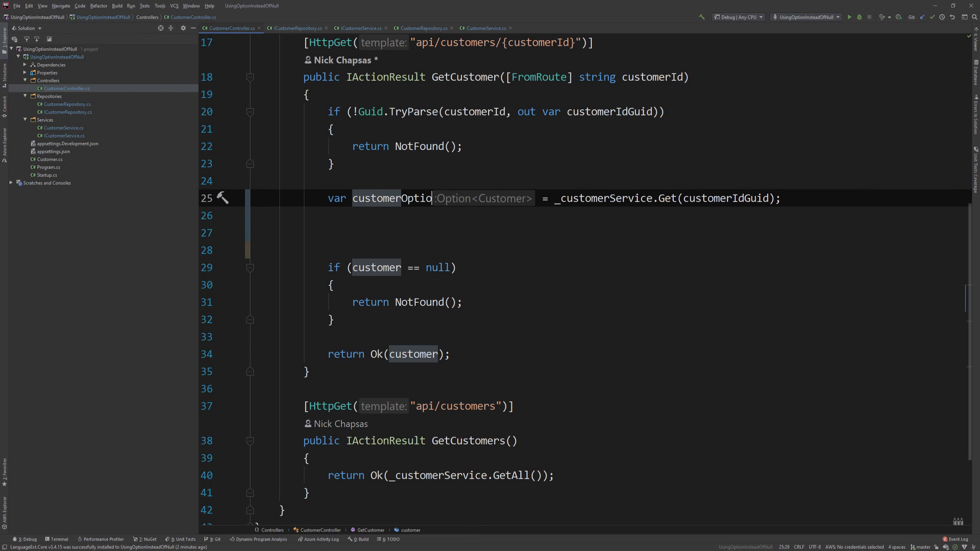
type("var cus")
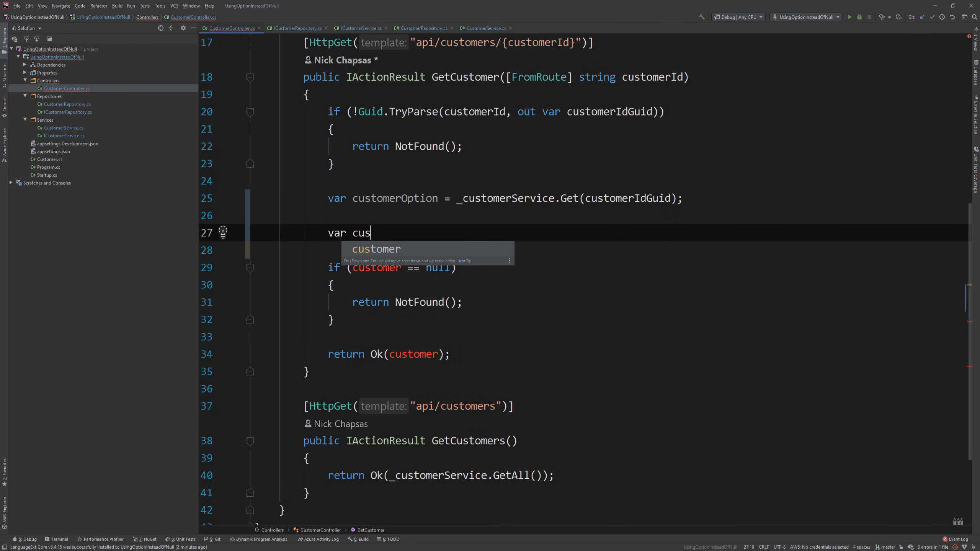
type("tomer =")
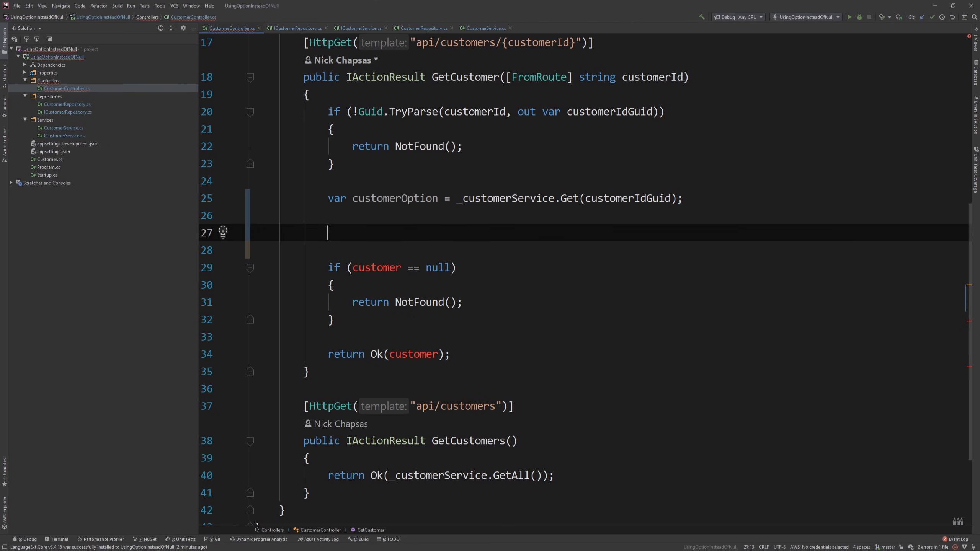
type("return")
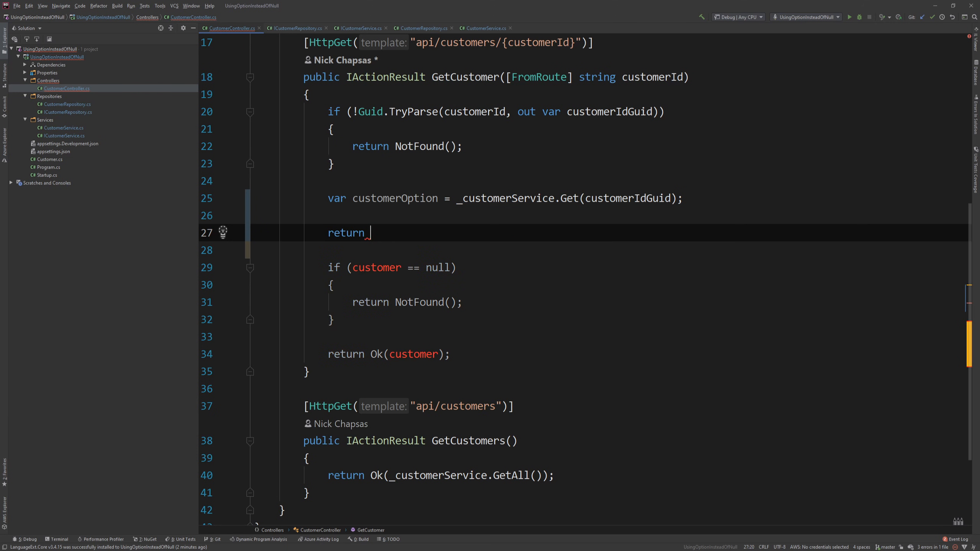
type("co")
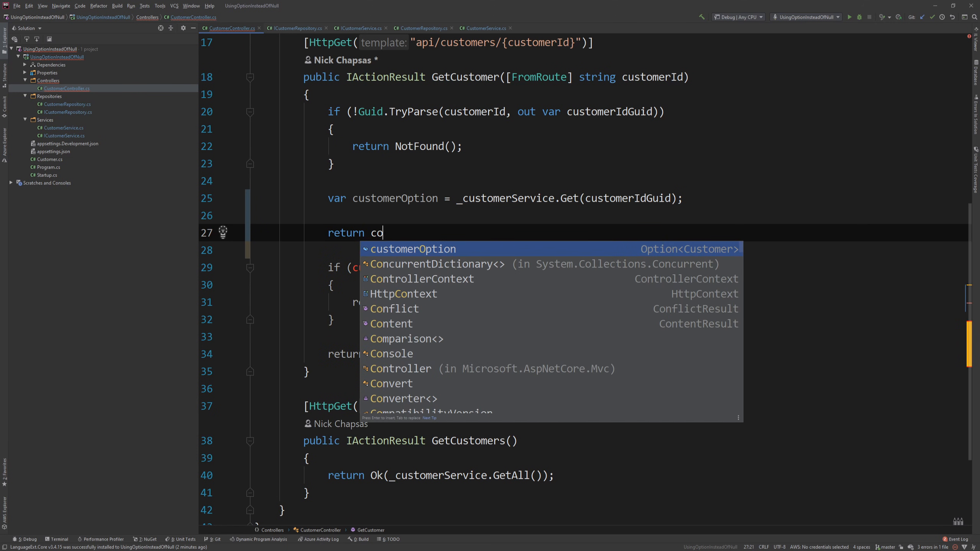
type("customerOption.Match(customer =>")
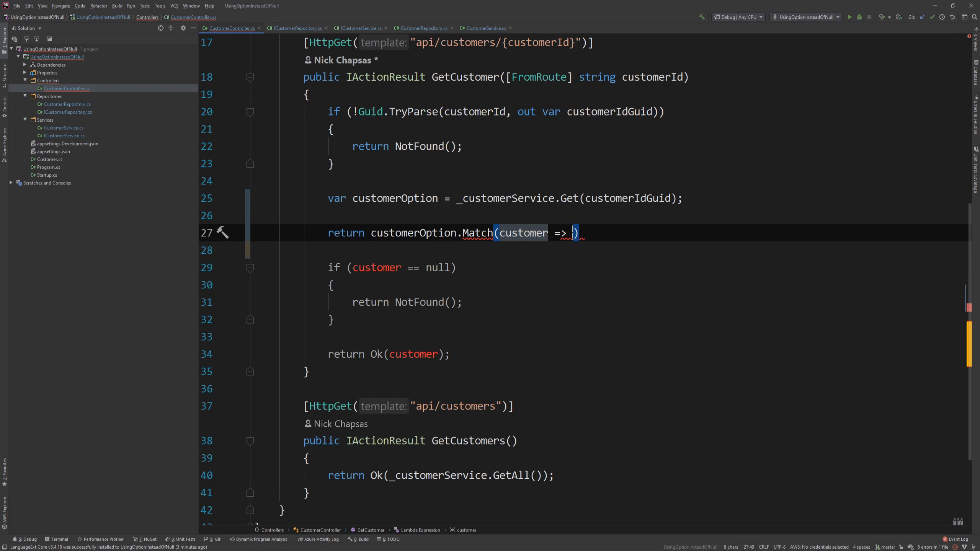
- Complete Match<IActionResult>(Ok, NotFound) on its own line and remove the old null check
type("customer")
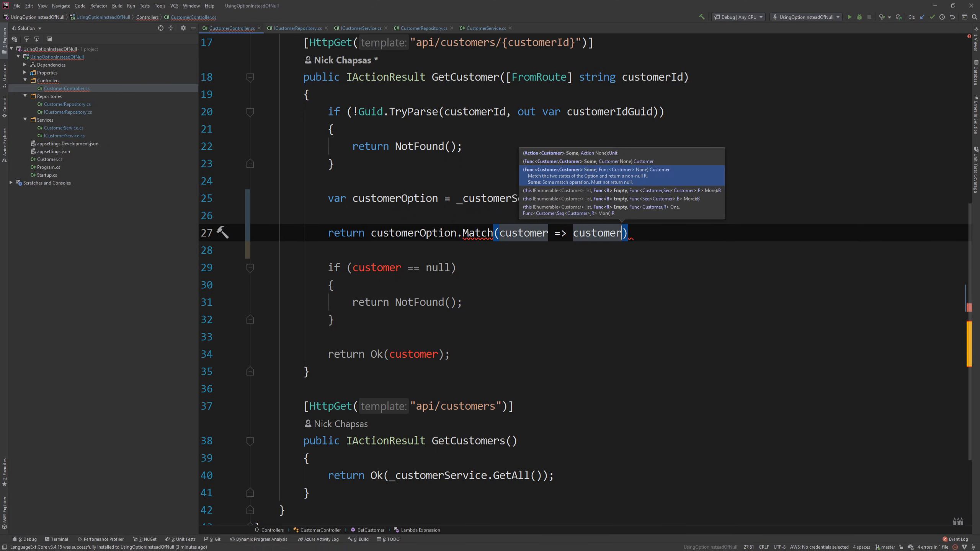
type("Ok(")
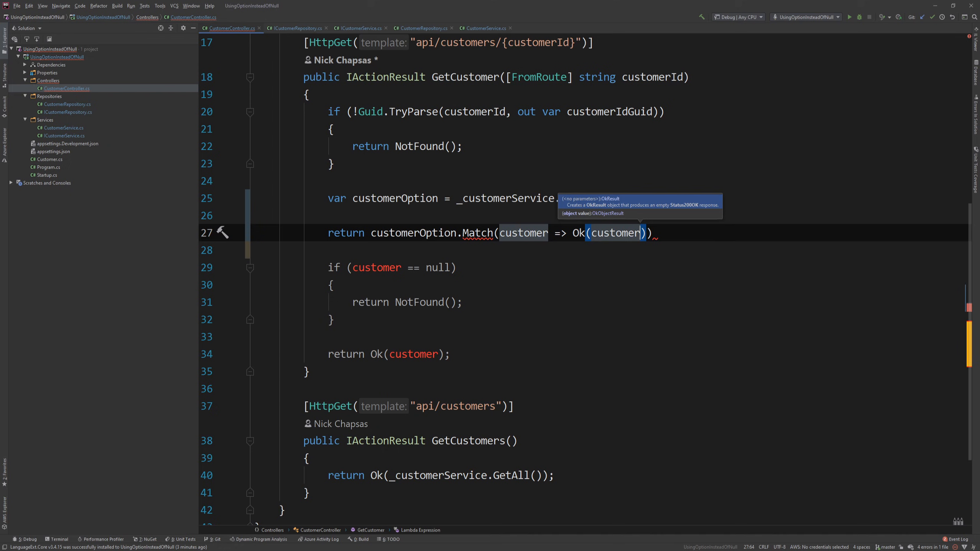
type(", (")
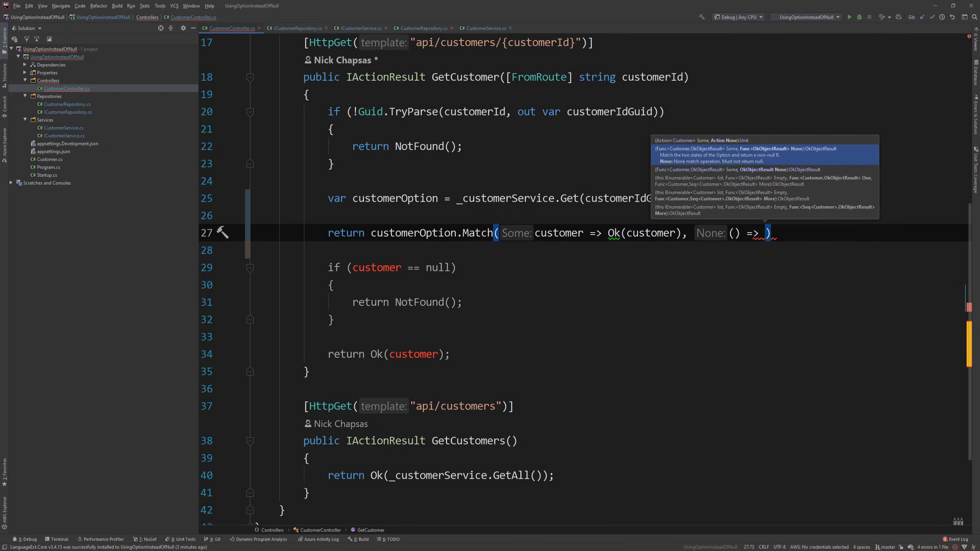
type("M")
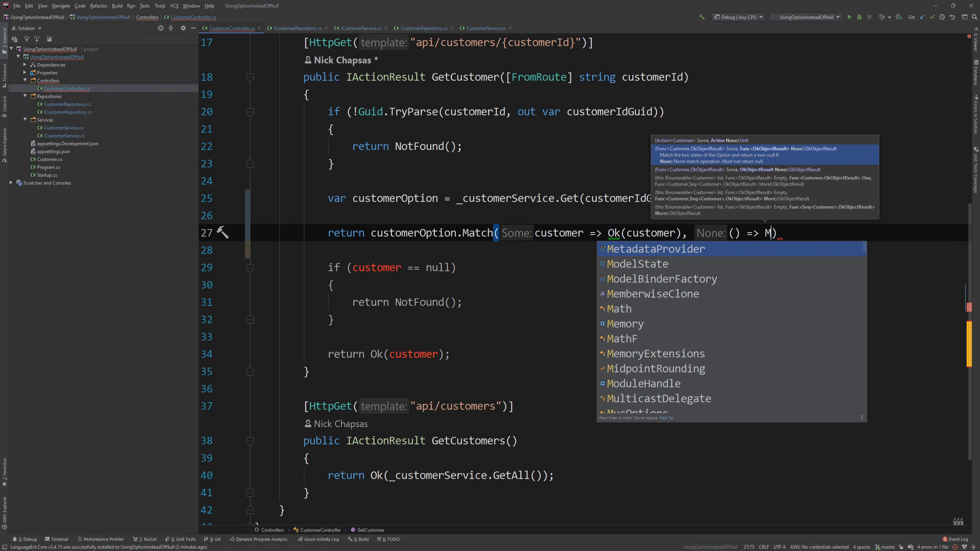
type("otFound(")
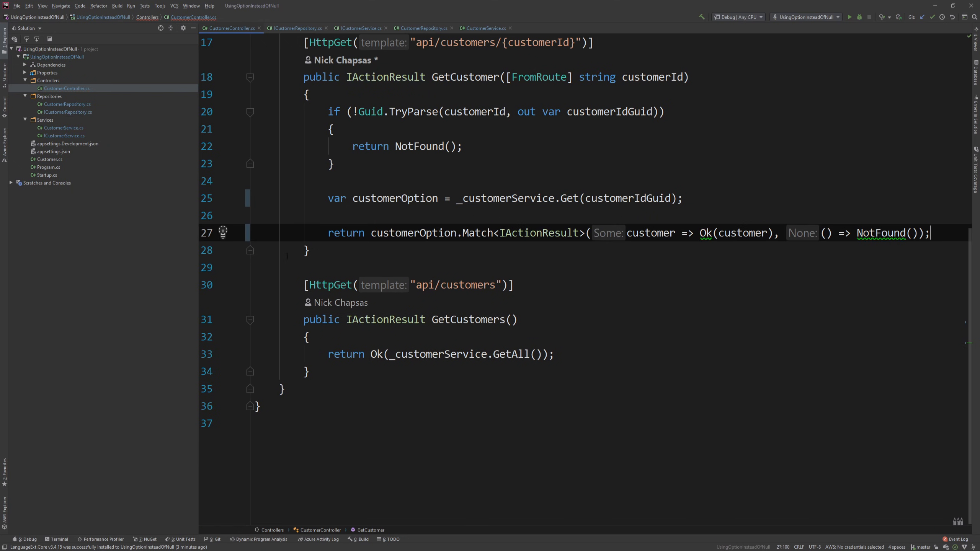
key("Enter")
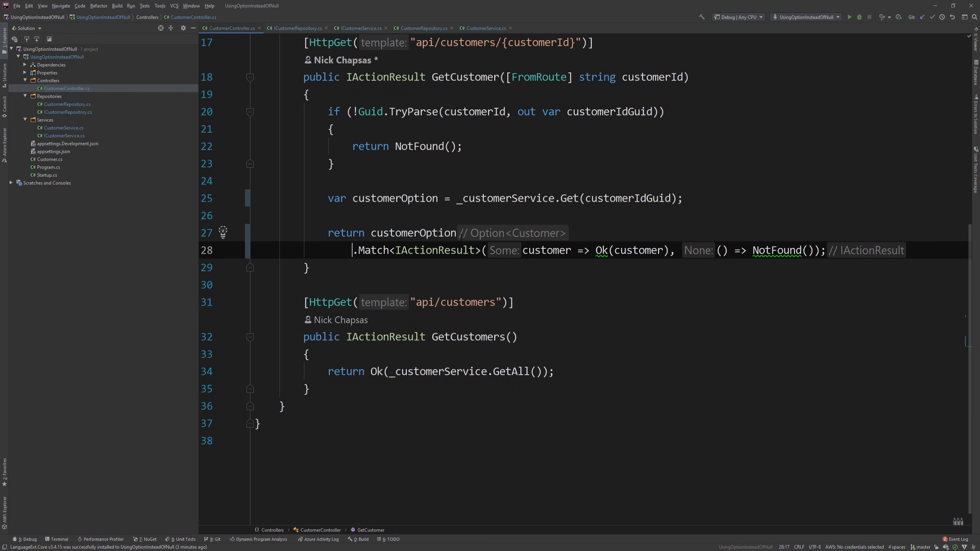
mouse_move(427, 251)
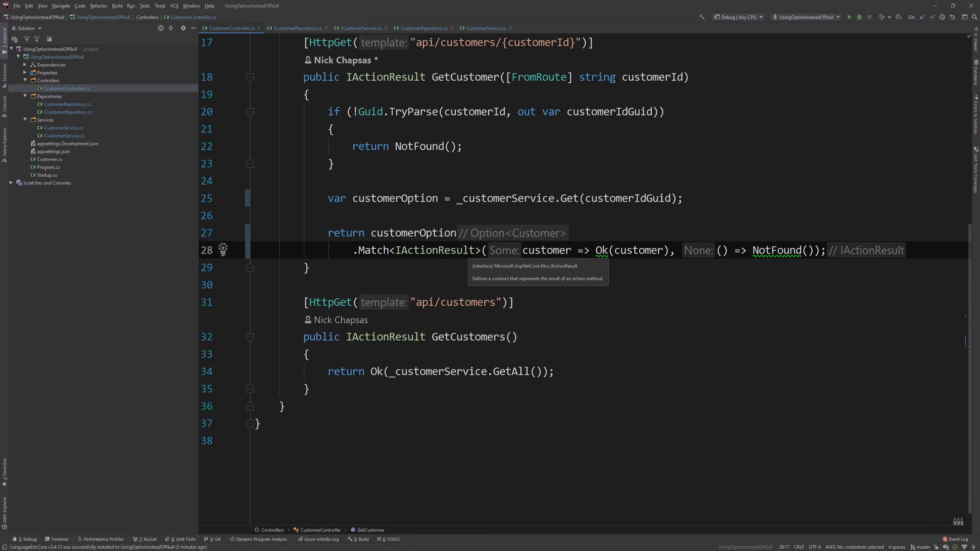
double_click(394, 198)
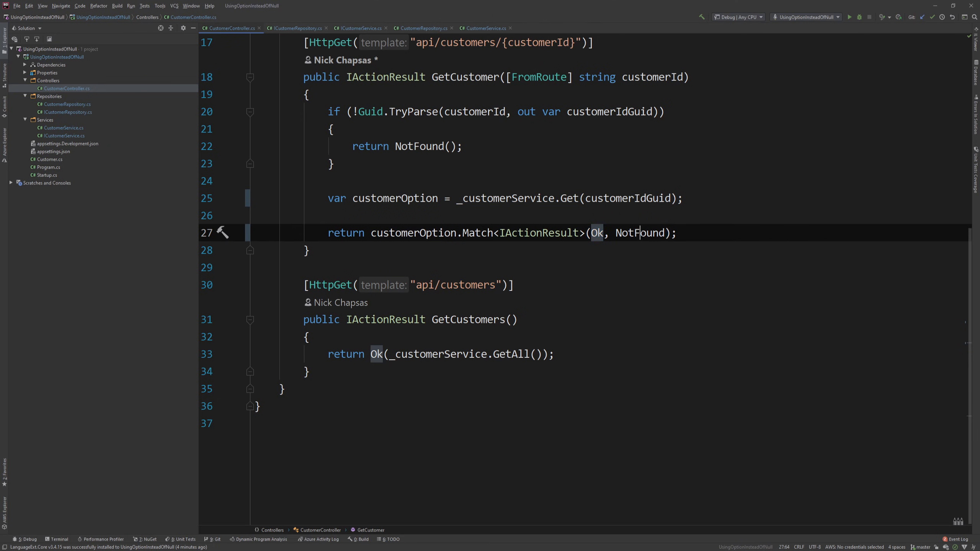
- Build and start the API under the debugger after the Match change
double_click(640, 233)
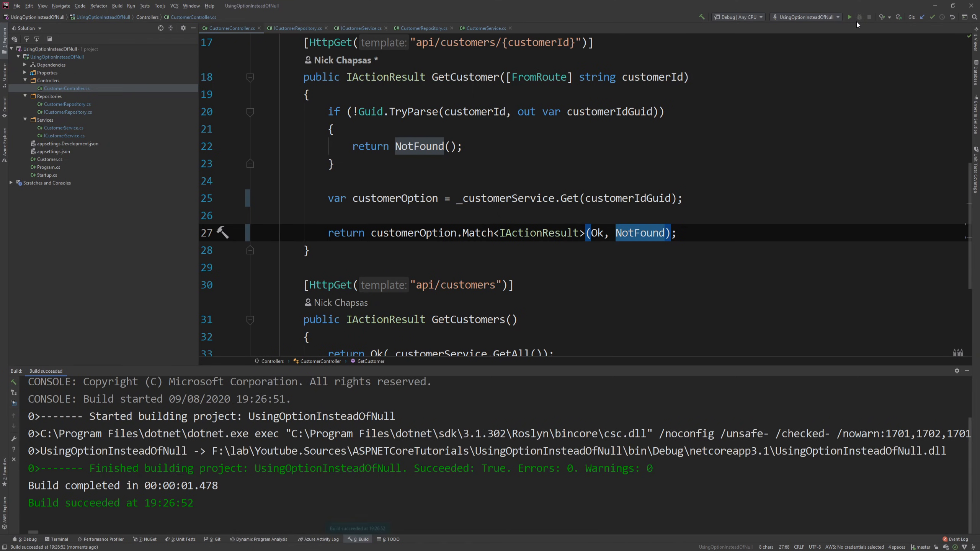
left_click(849, 17)
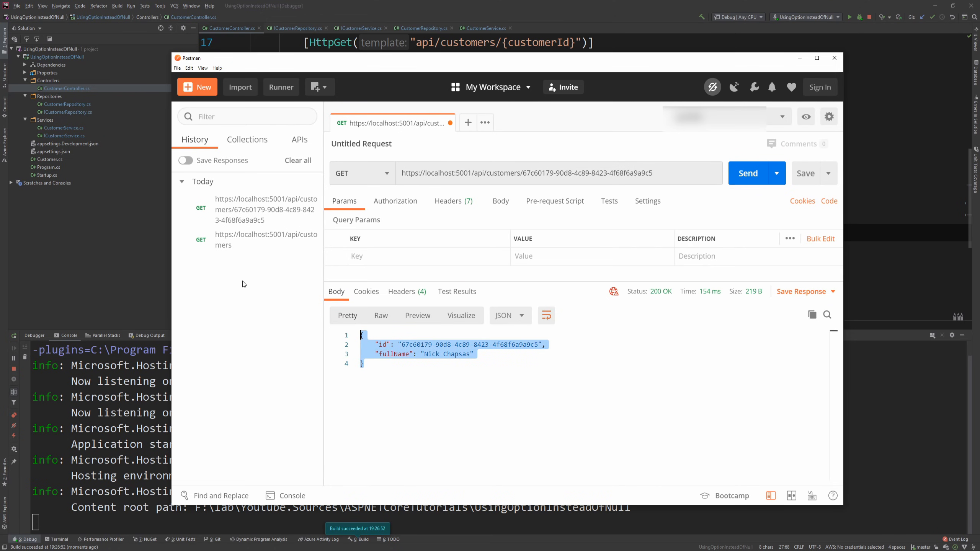
mouse_move(587, 212)
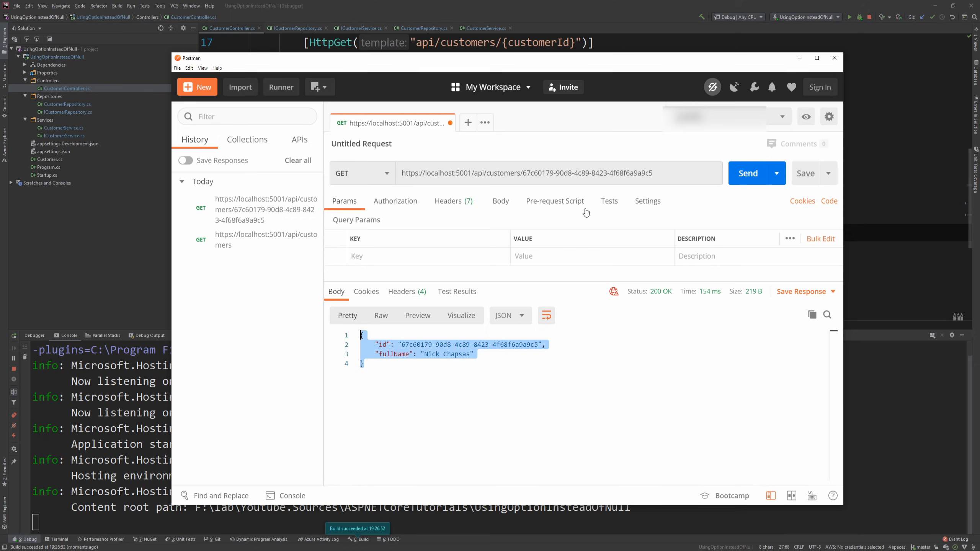
- Send the GET with an altered customer id to get 404 Not Found, then return to Rider
left_click(688, 173)
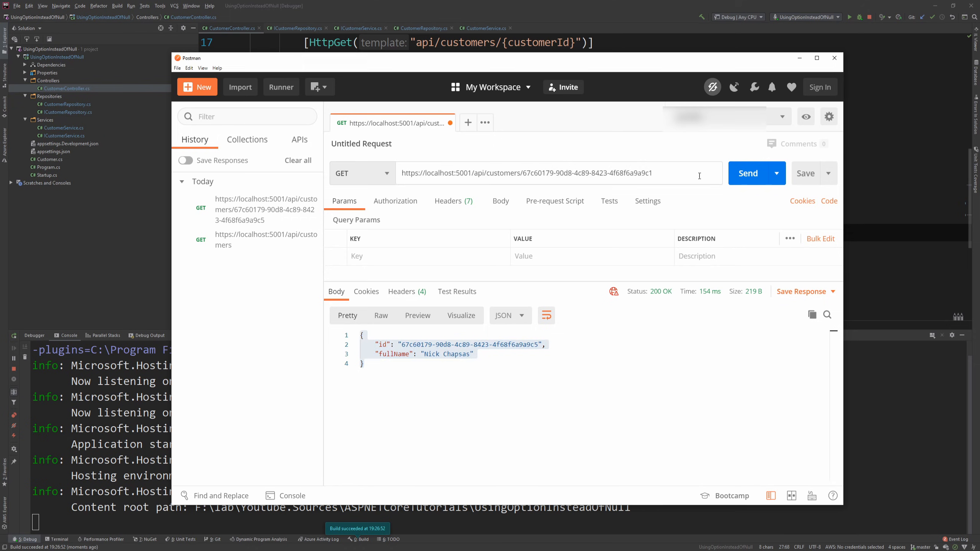
left_click(747, 173)
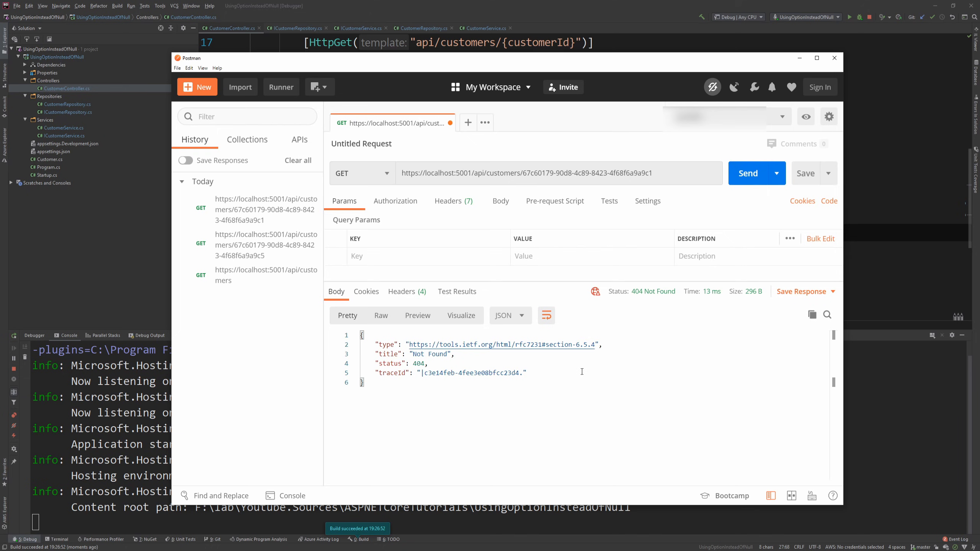
mouse_move(648, 282)
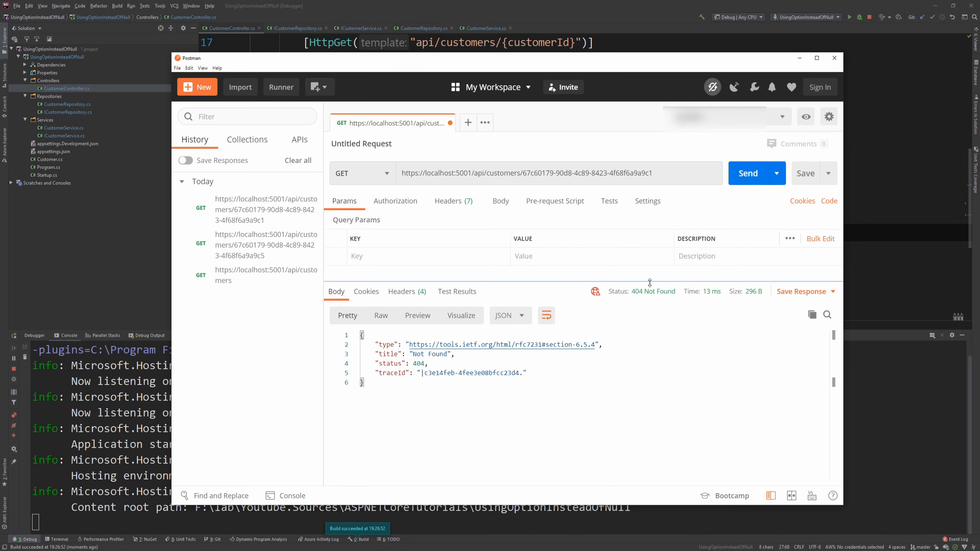
left_click(834, 57)
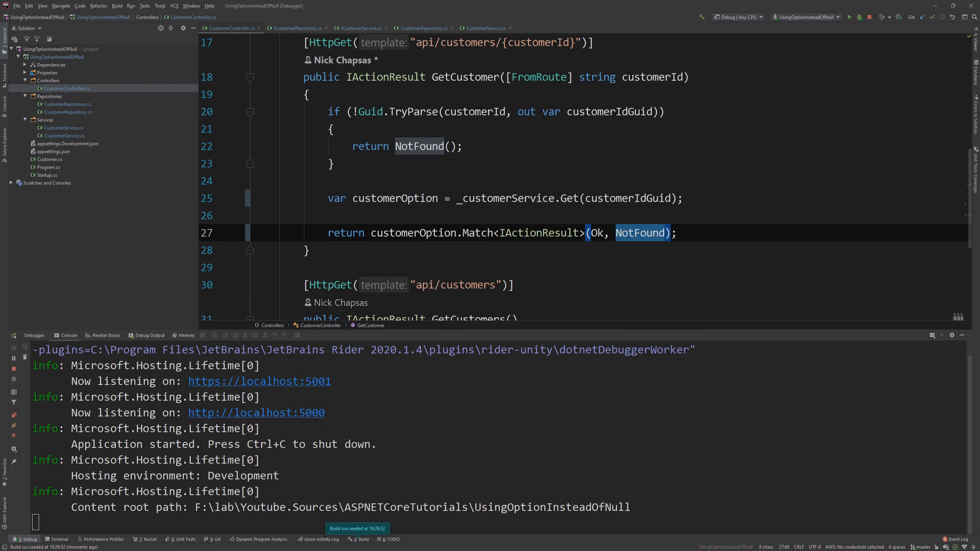
- Step the debugger to CustomerRepository.Get's return line, showing found false and customer null
left_click(237, 198)
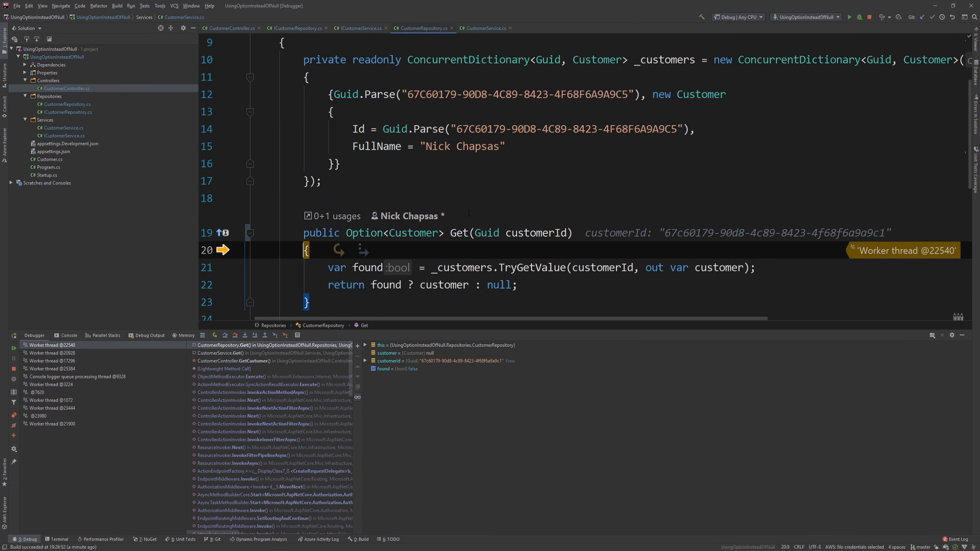
key("F10")
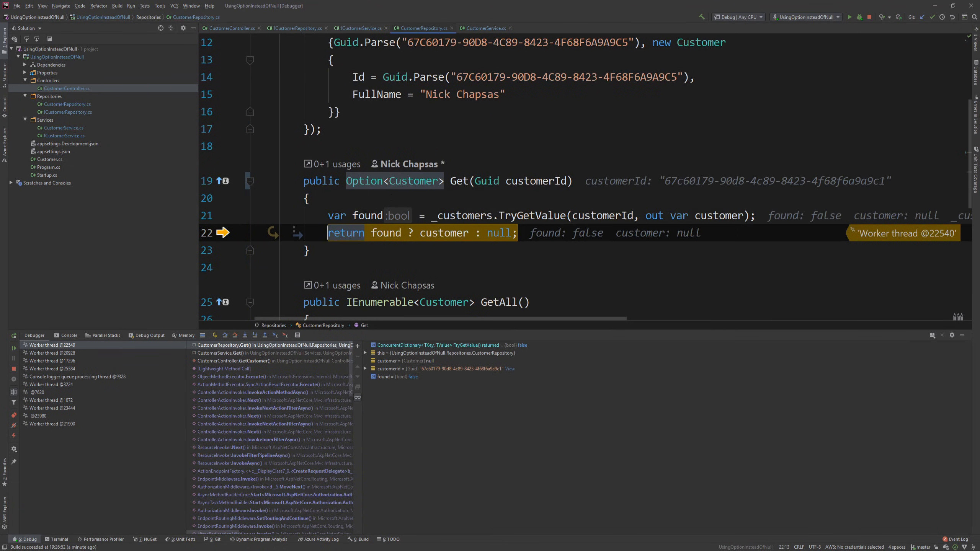
mouse_move(355, 232)
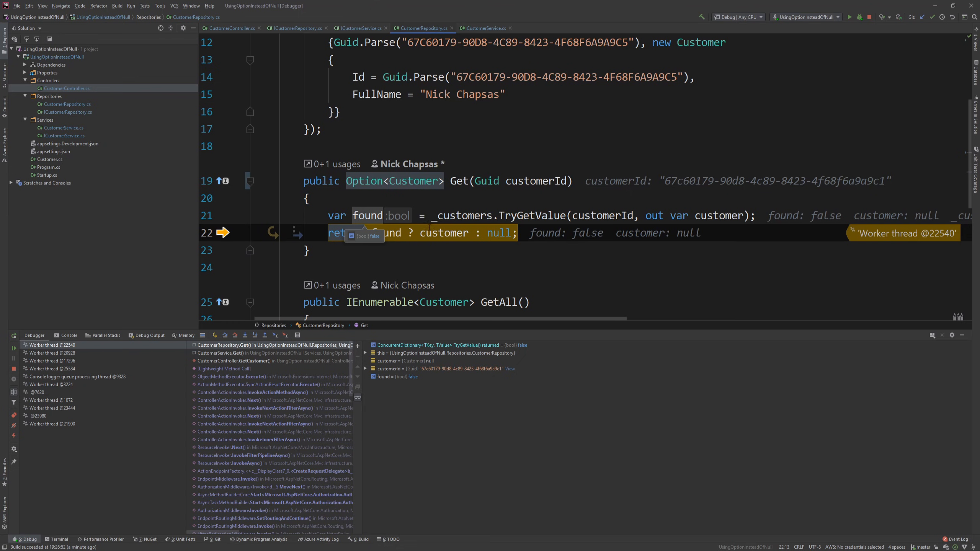
mouse_move(496, 233)
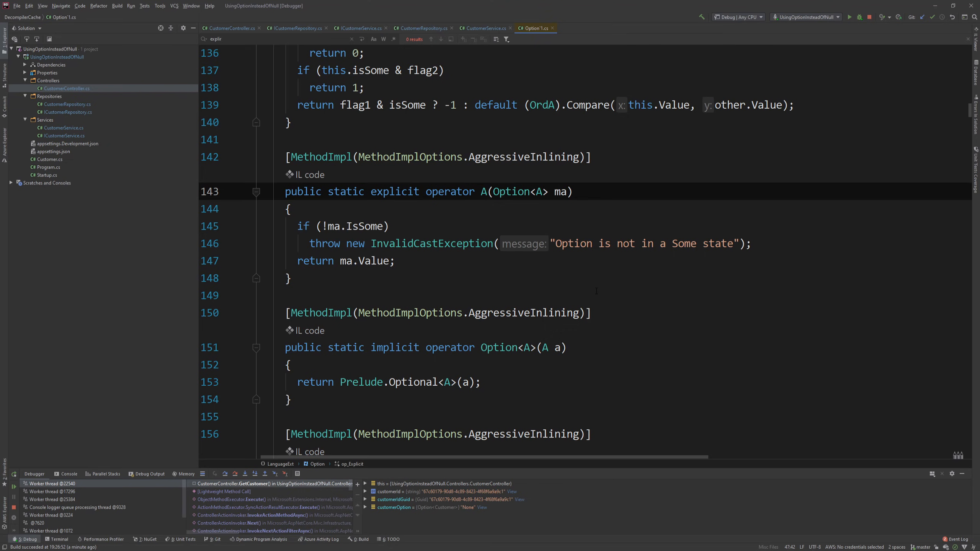
- Browse the decompiled Option<A> struct and its implicit conversions, then close it back to CustomerService.cs
scroll("down", 3)
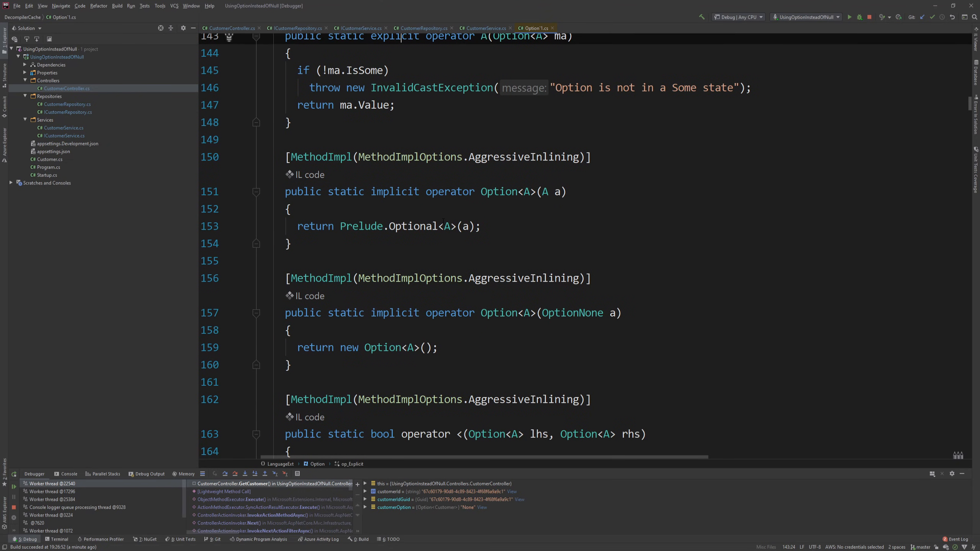
scroll("down", 3)
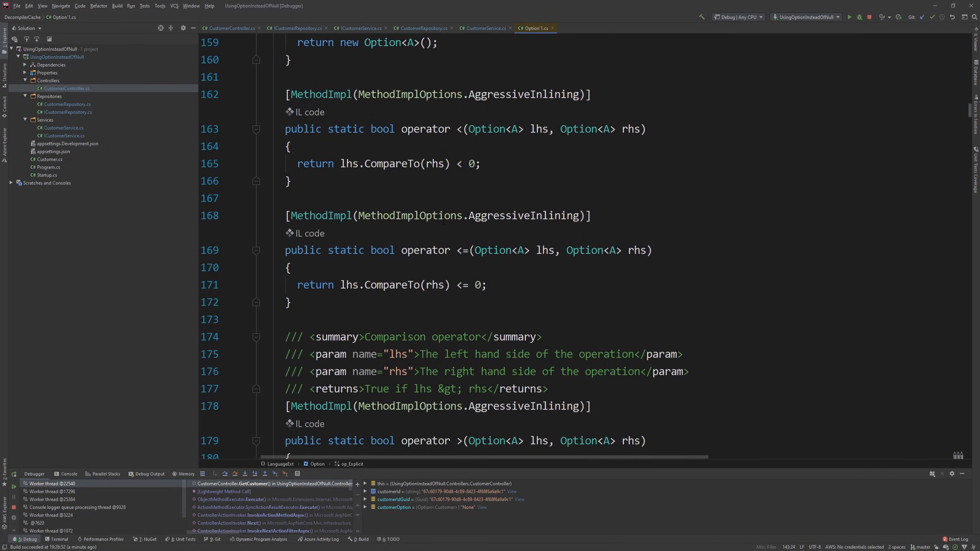
scroll("up", 3)
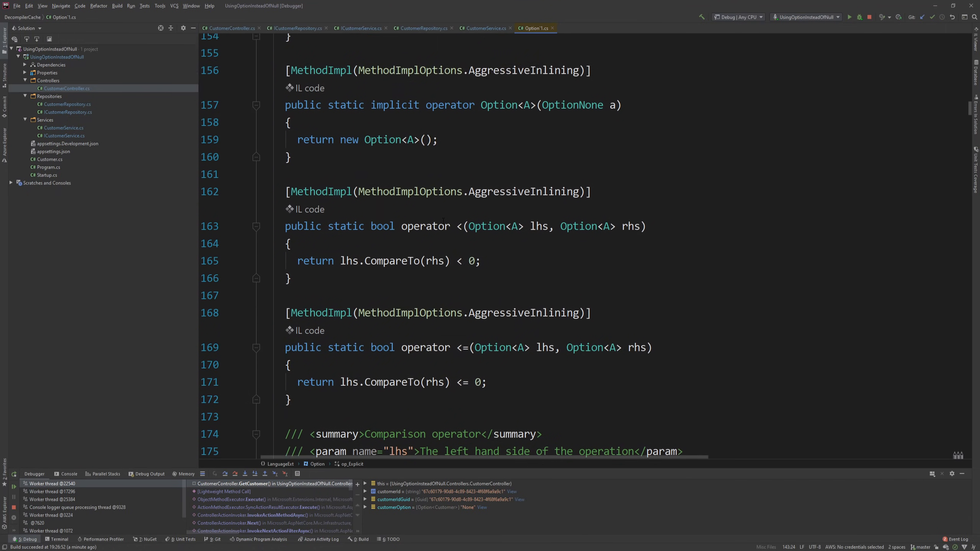
scroll("down", 3)
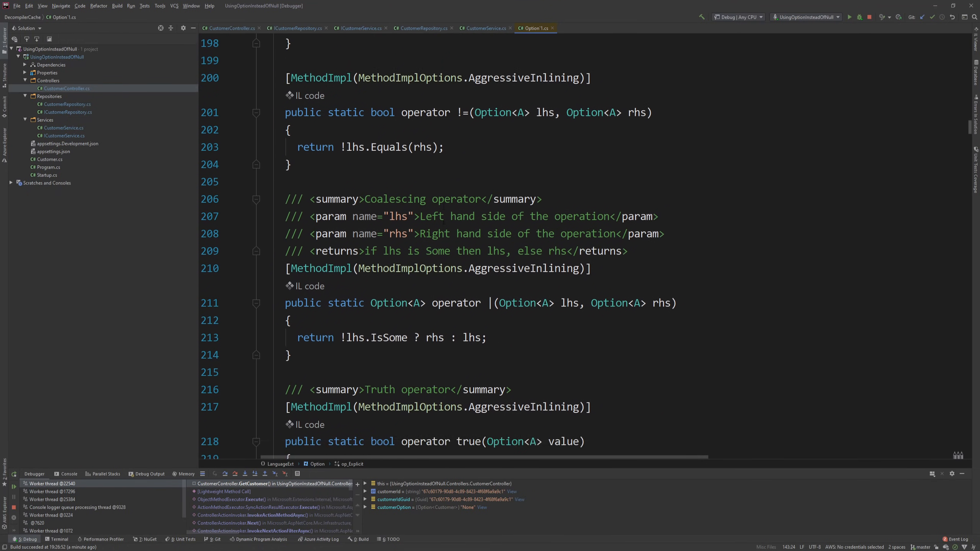
scroll("down", 3)
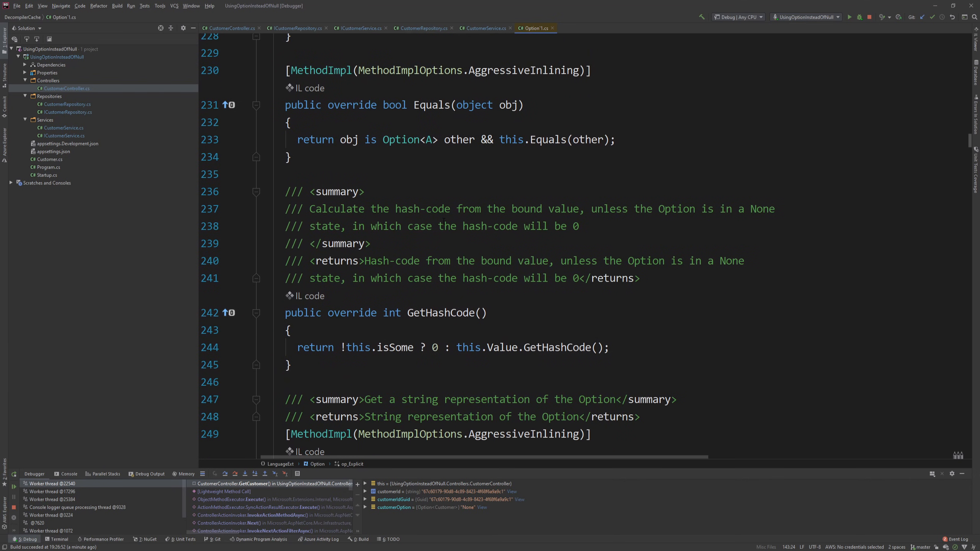
scroll("down", 3)
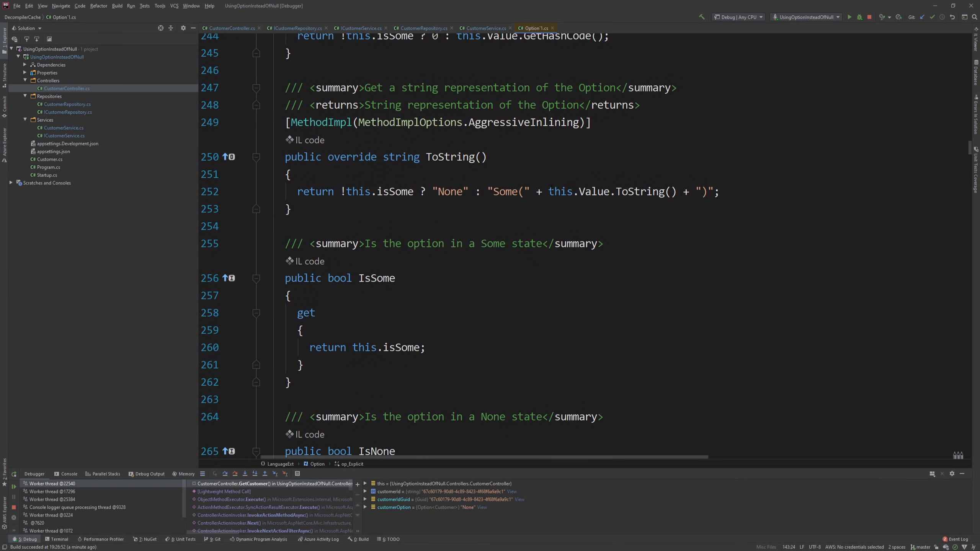
left_click(484, 29)
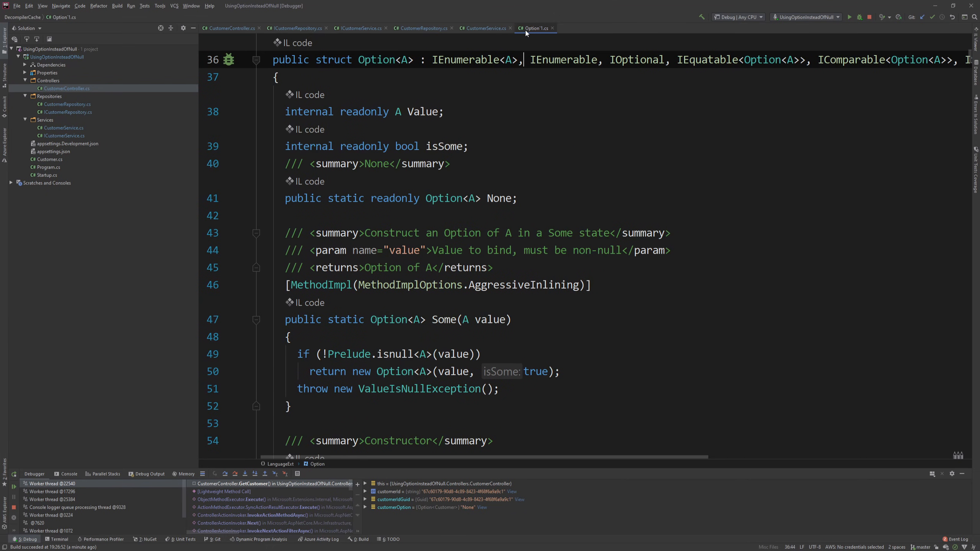
left_click(484, 29)
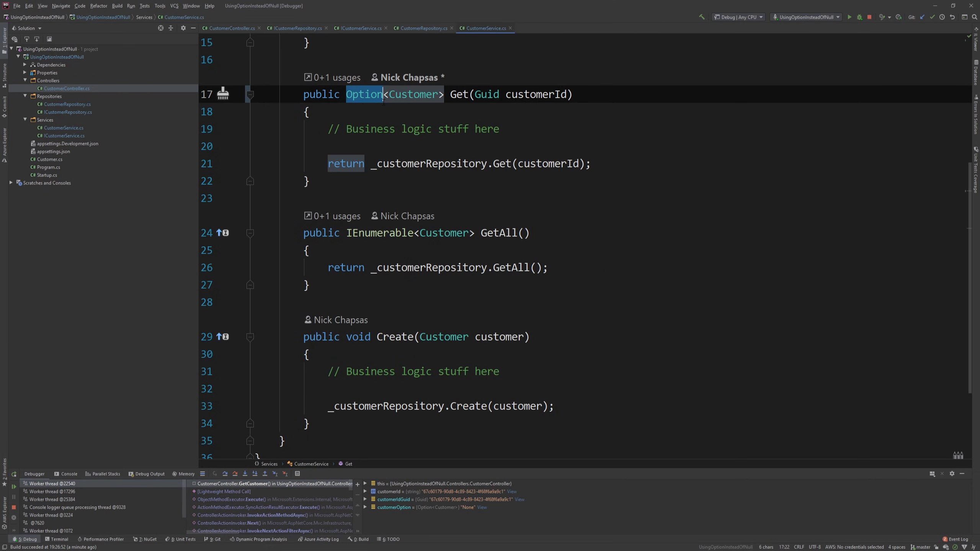
- Make CustomerRepository.Get return Option<Customer>.None instead of null when no customer is found
left_click(231, 28)
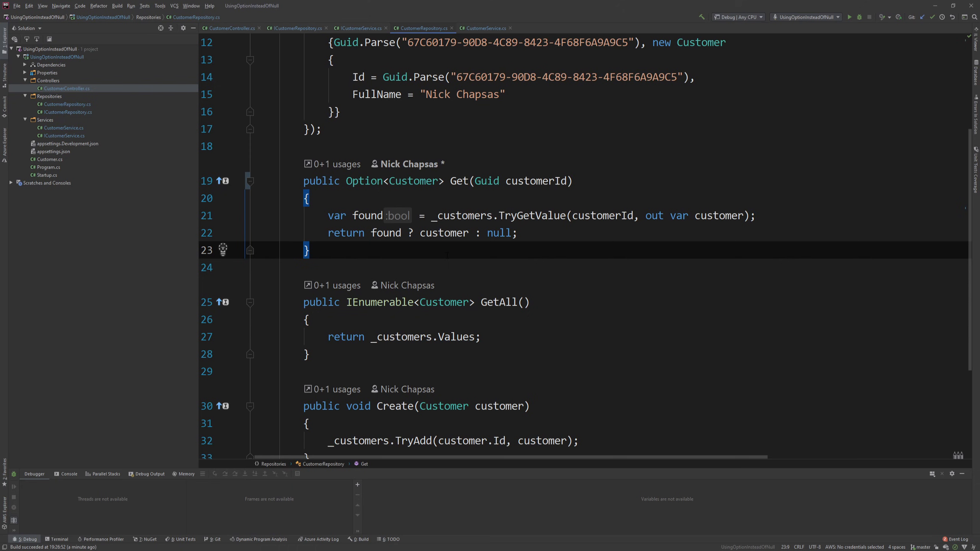
double_click(444, 233)
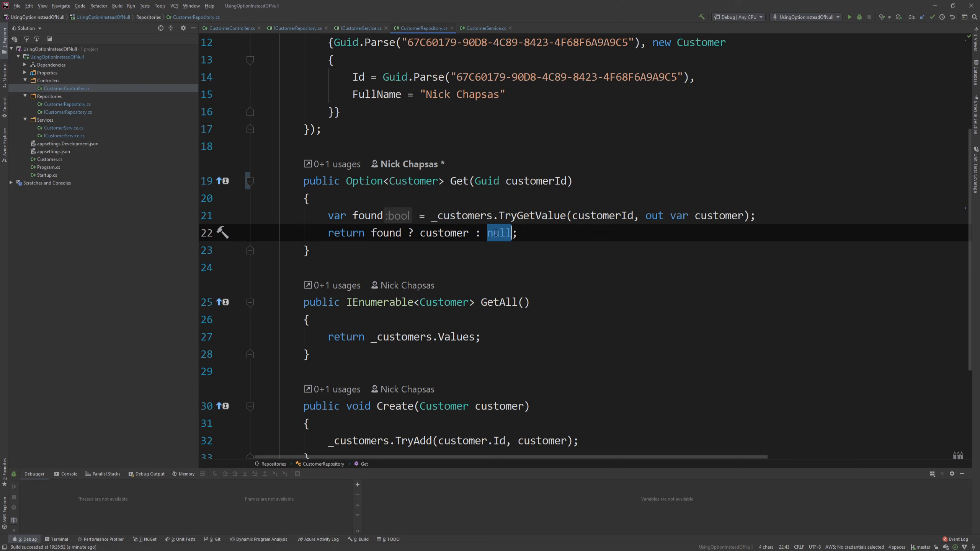
type("Option<Customer>.None")
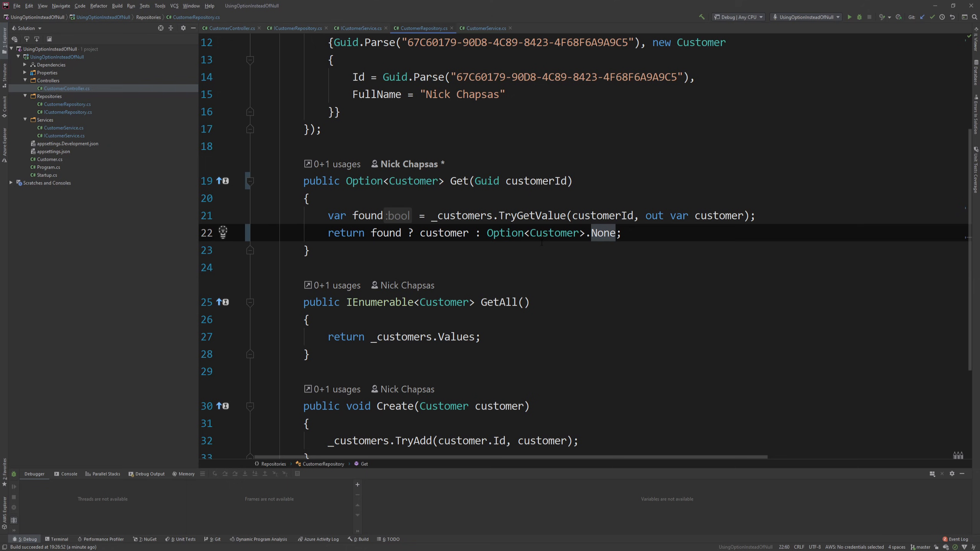
- Return customer.ToSome() when found, then switch back to CustomerController.cs
double_click(505, 233)
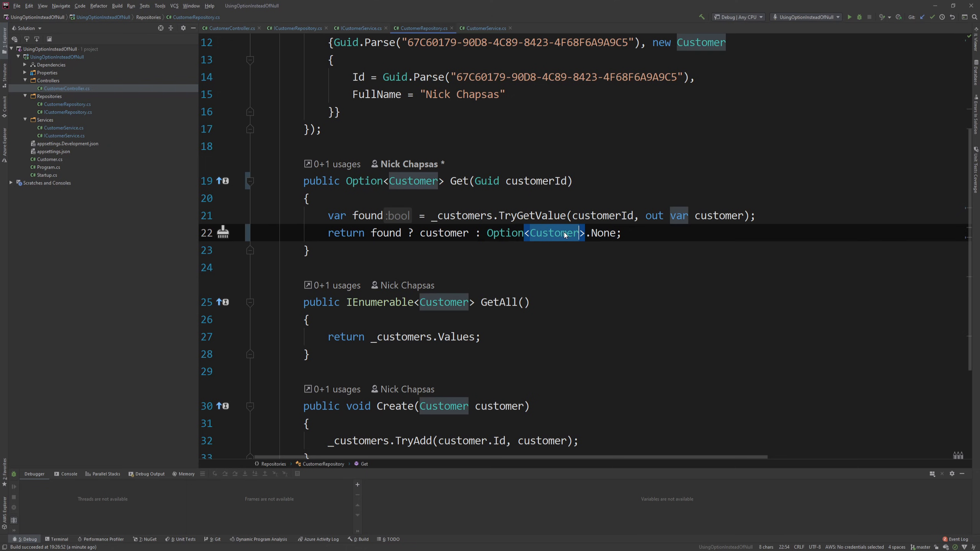
mouse_move(563, 233)
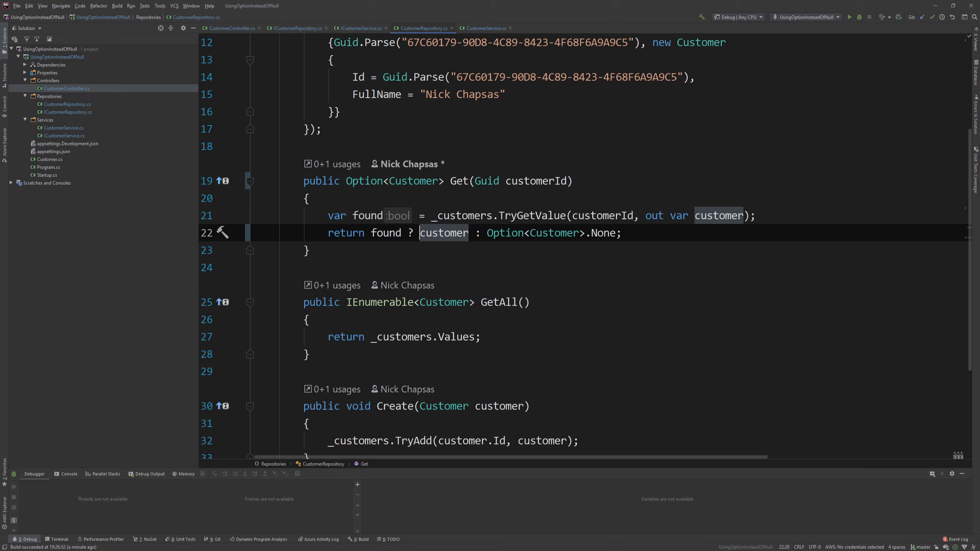
type(".to")
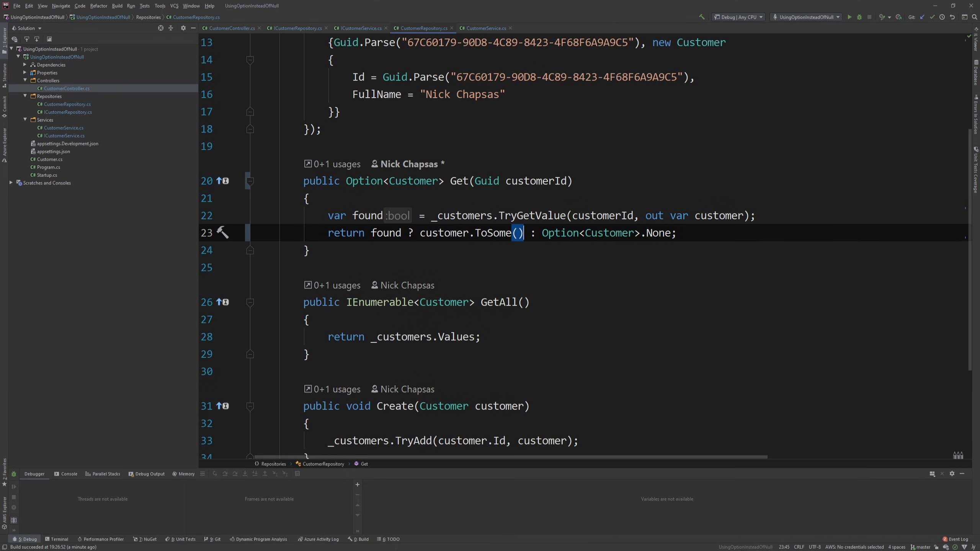
double_click(490, 233)
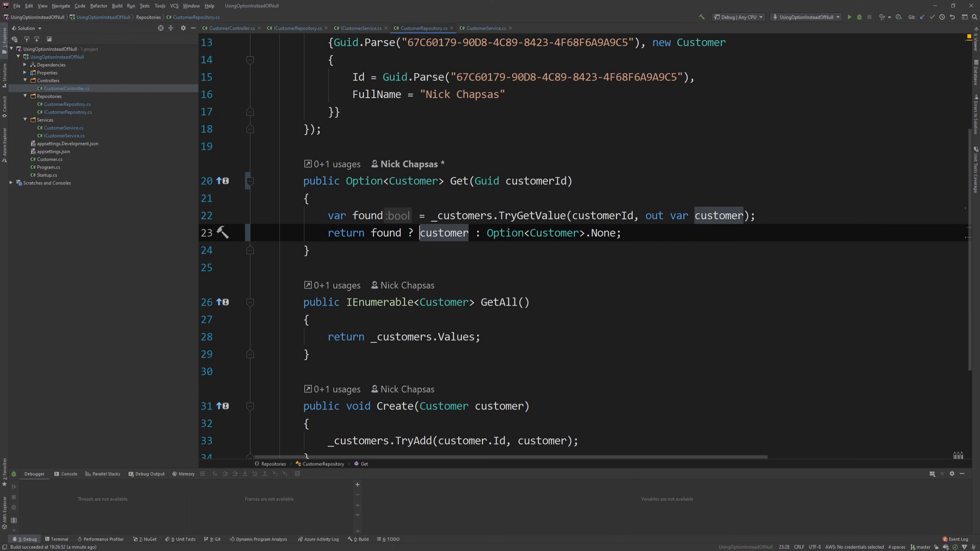
type("Some.")
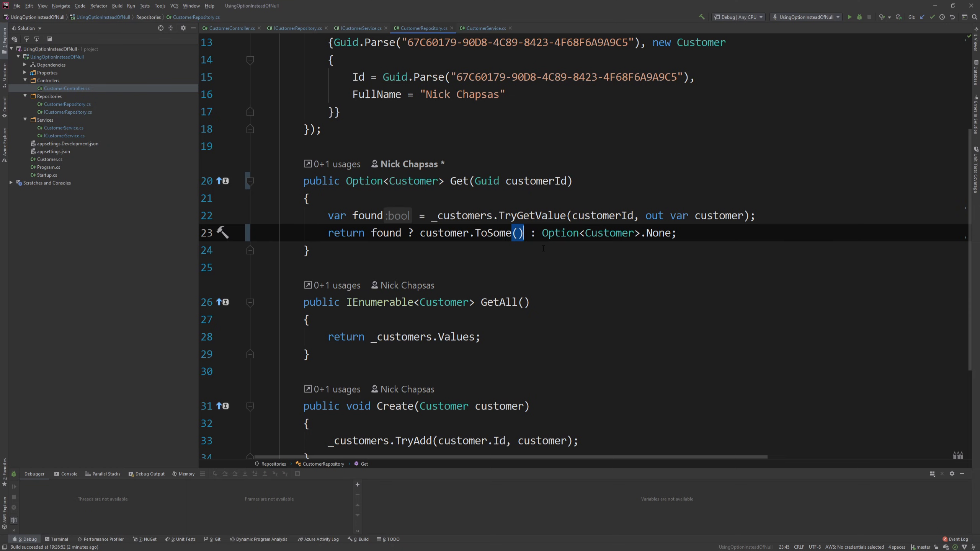
left_click(230, 29)
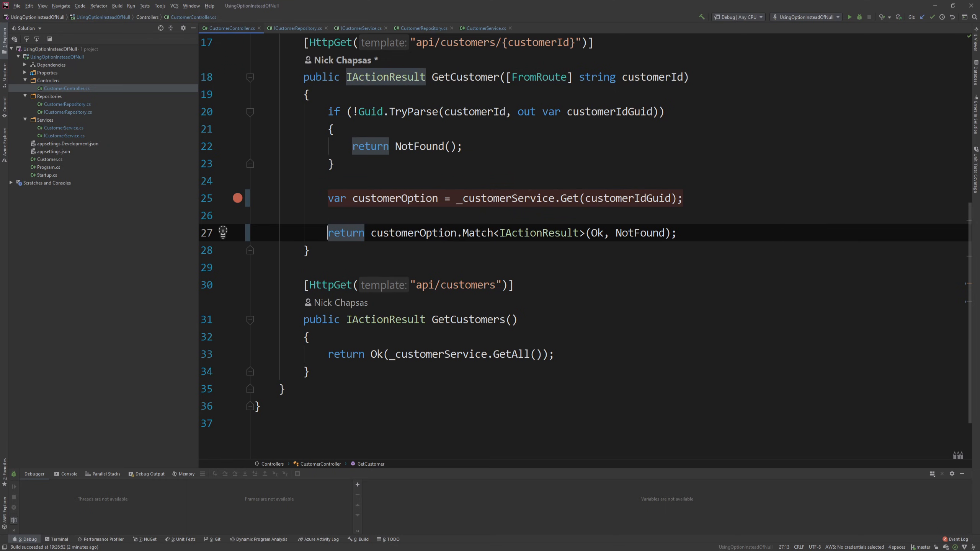
left_click(676, 233)
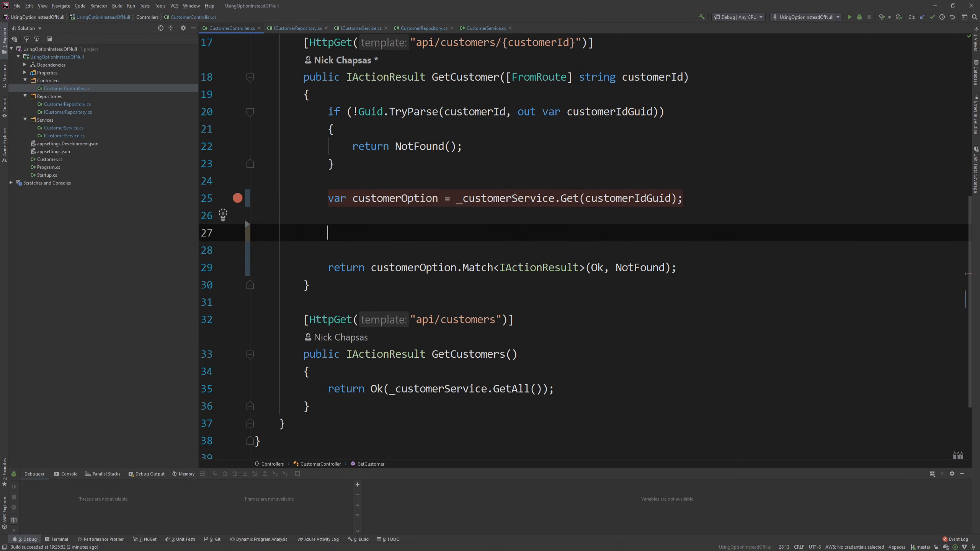
type("customerOption.")
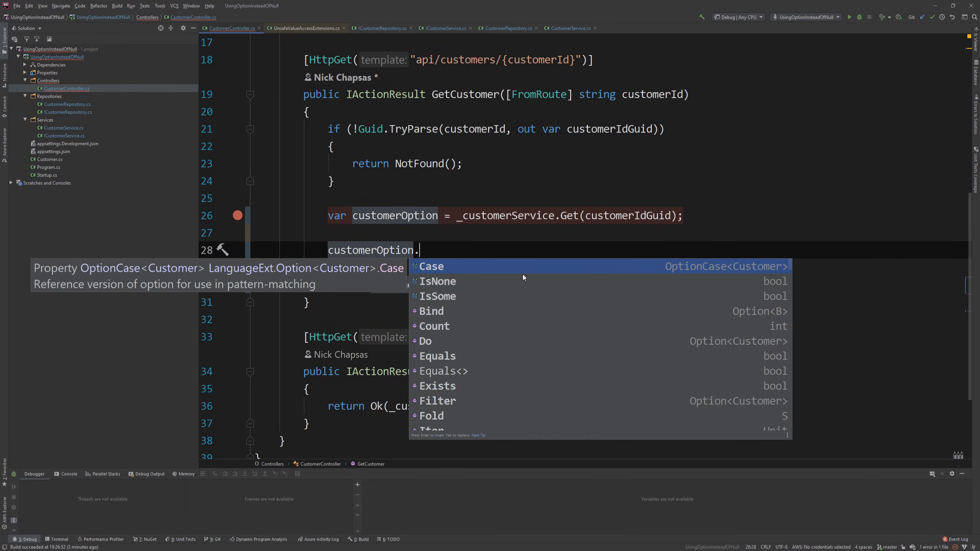
mouse_move(523, 283)
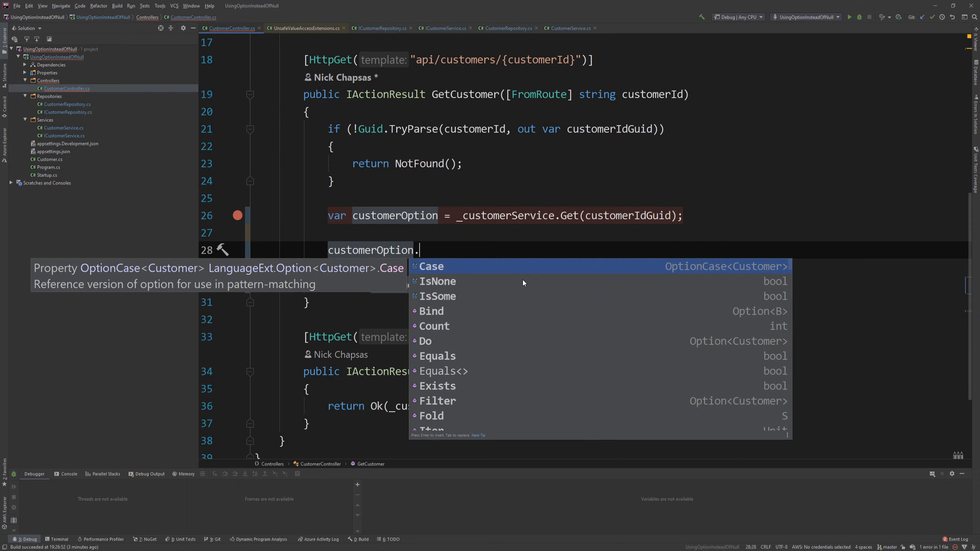
type("V")
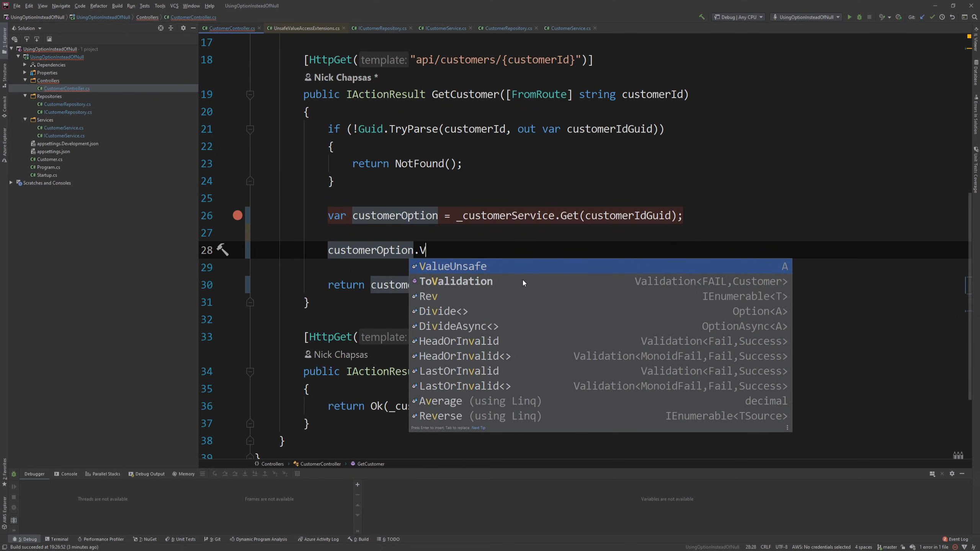
type("al")
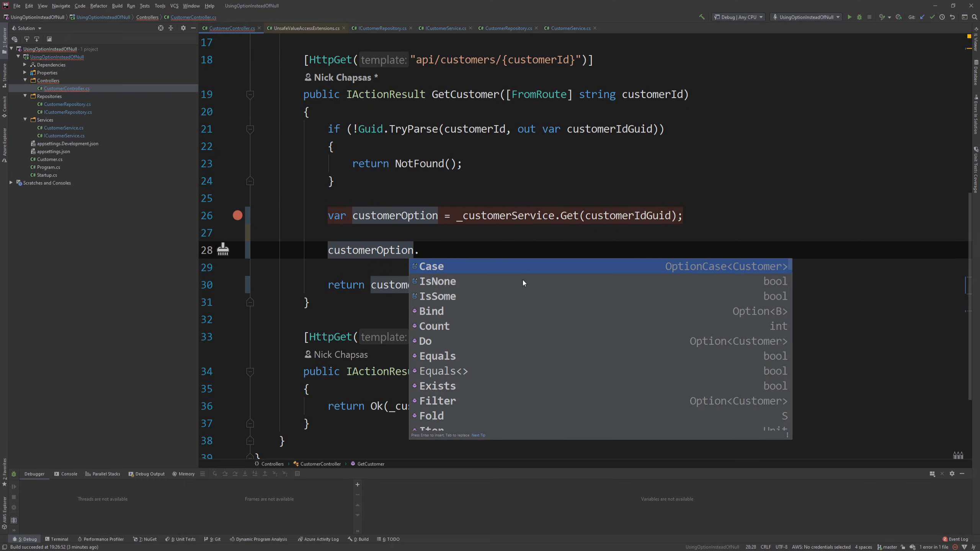
type("Match")
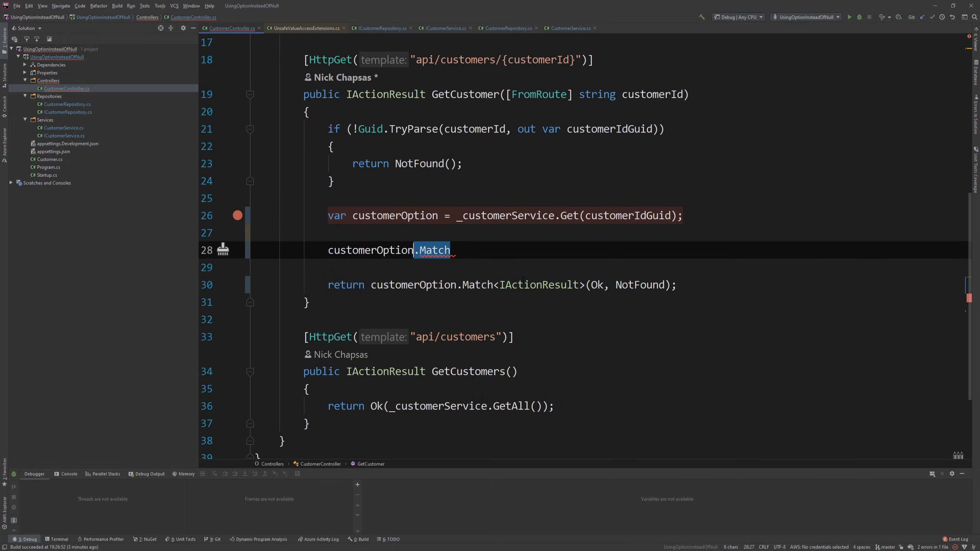
key("backspace")
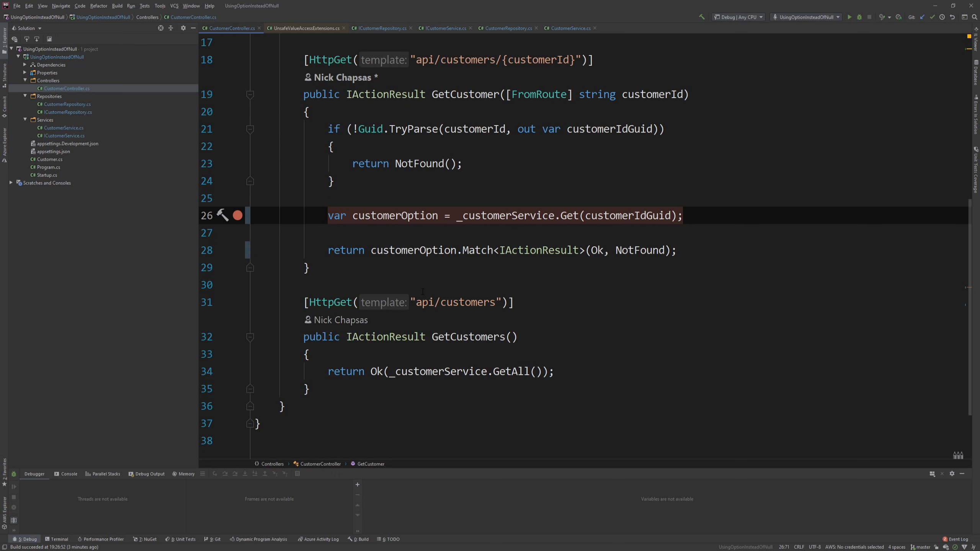
left_click(682, 215)
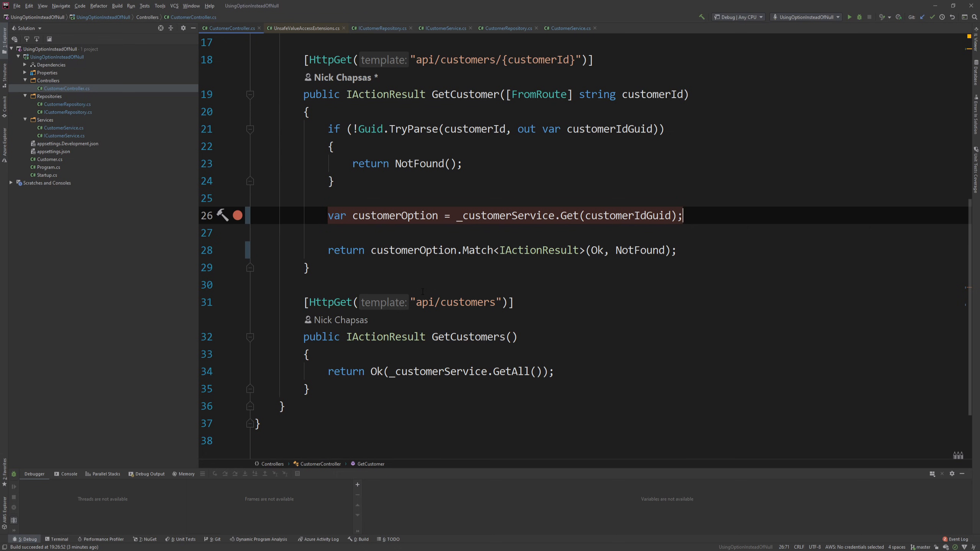